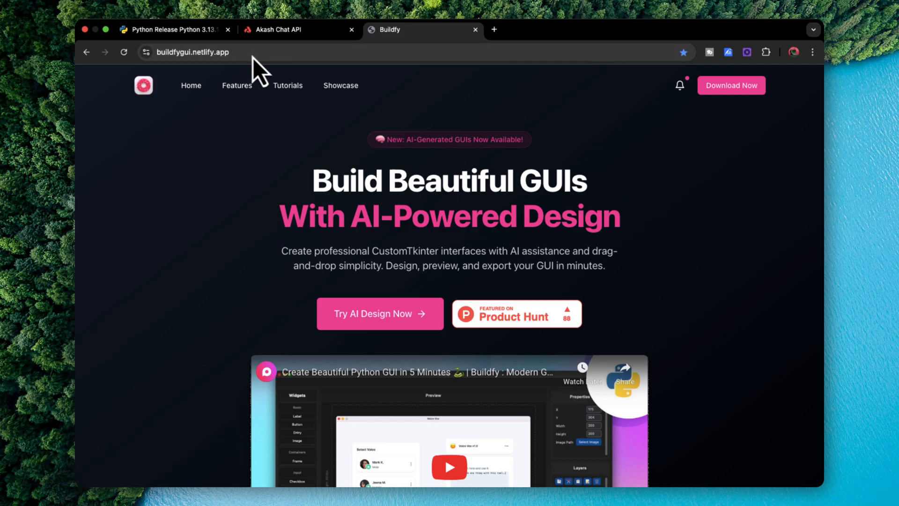
# Scroll to the Free vs Pro comparison, where Pro is listed at $8
pyautogui.scroll(-3)
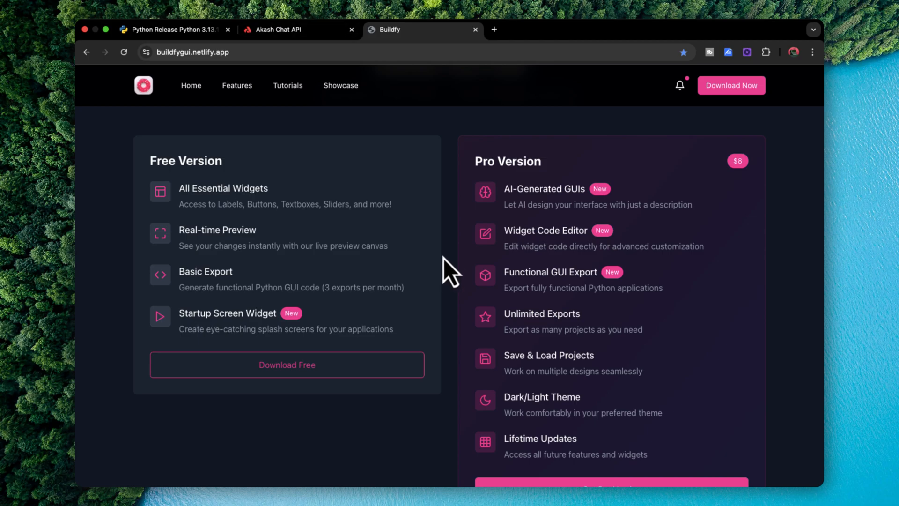
pyautogui.moveTo(516, 238)
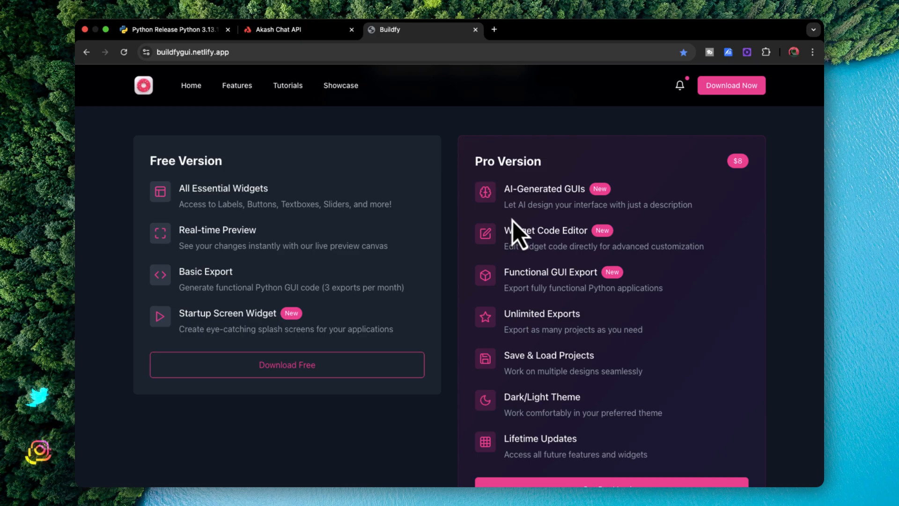
pyautogui.moveTo(518, 230)
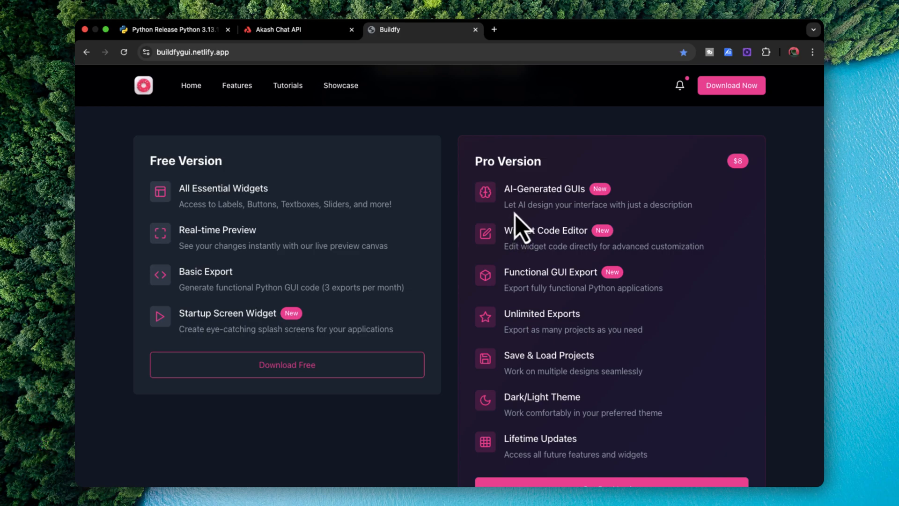
pyautogui.moveTo(742, 175)
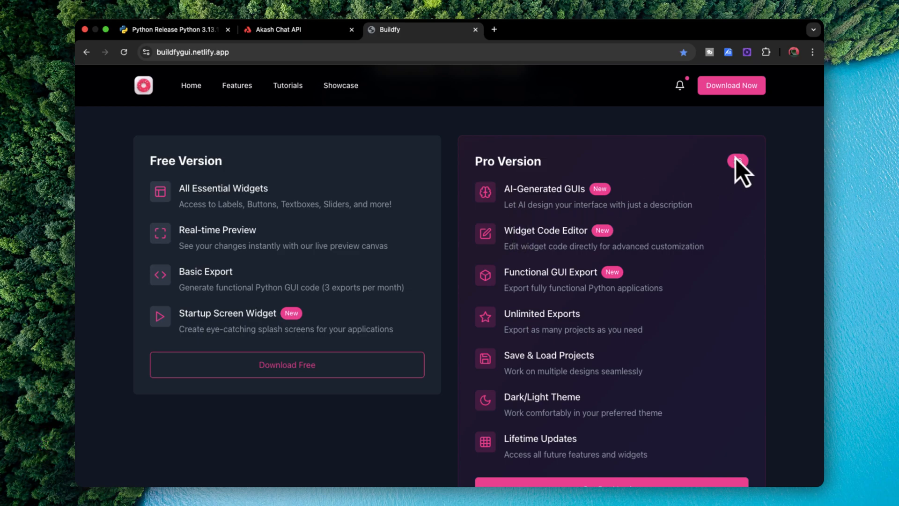
# Switch to the Python 3.13.1 release page with its macOS download option
pyautogui.click(172, 29)
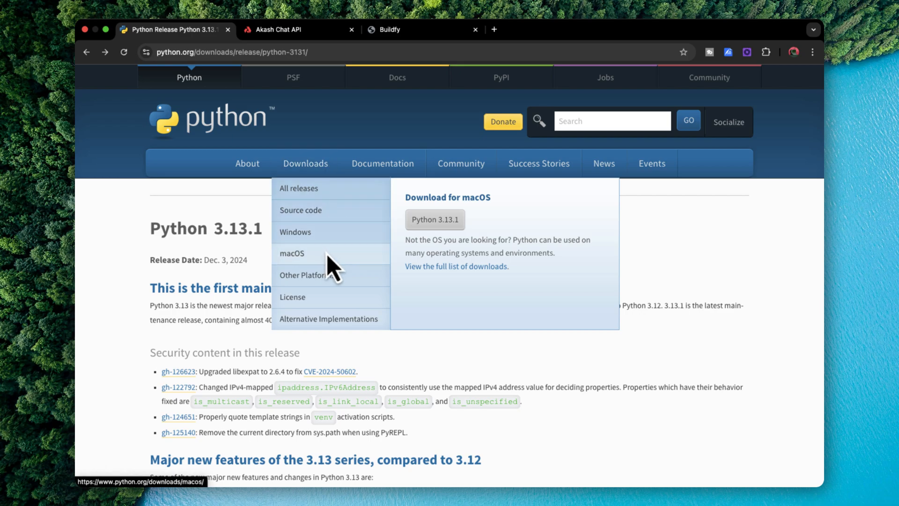
pyautogui.moveTo(384, 253)
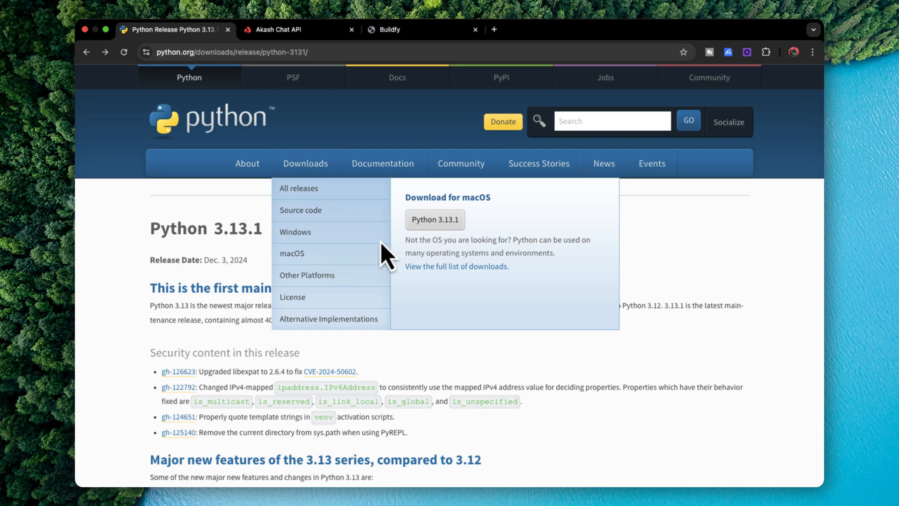
pyautogui.moveTo(448, 227)
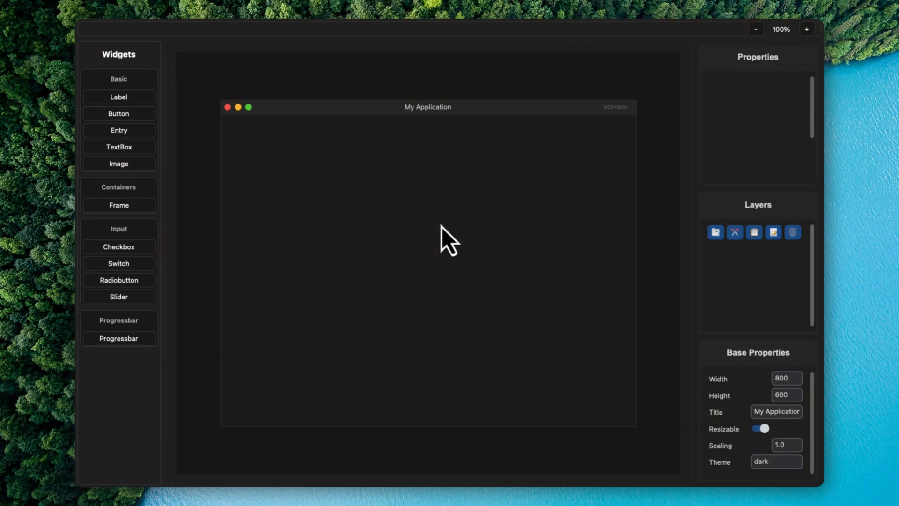
pyautogui.moveTo(467, 114)
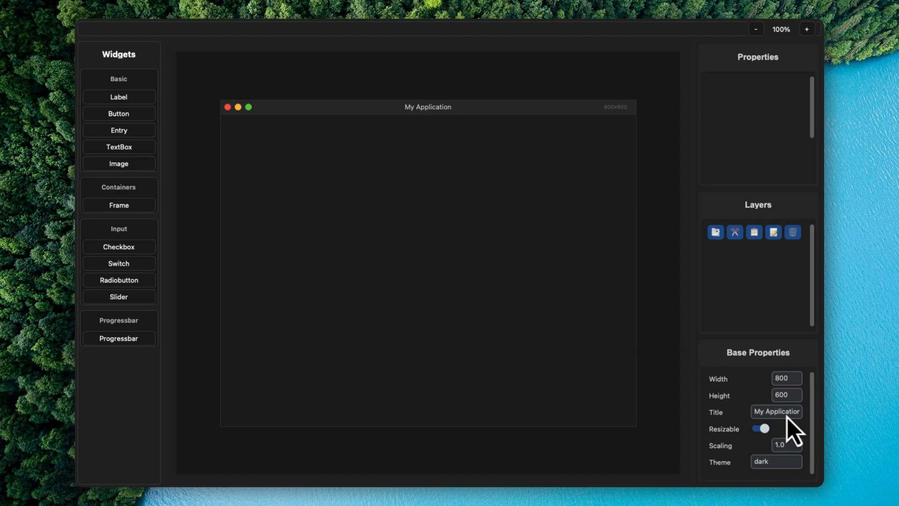
# Title the design window 'Budget Planner' and set its height to 500, keeping width 800
pyautogui.click(776, 411)
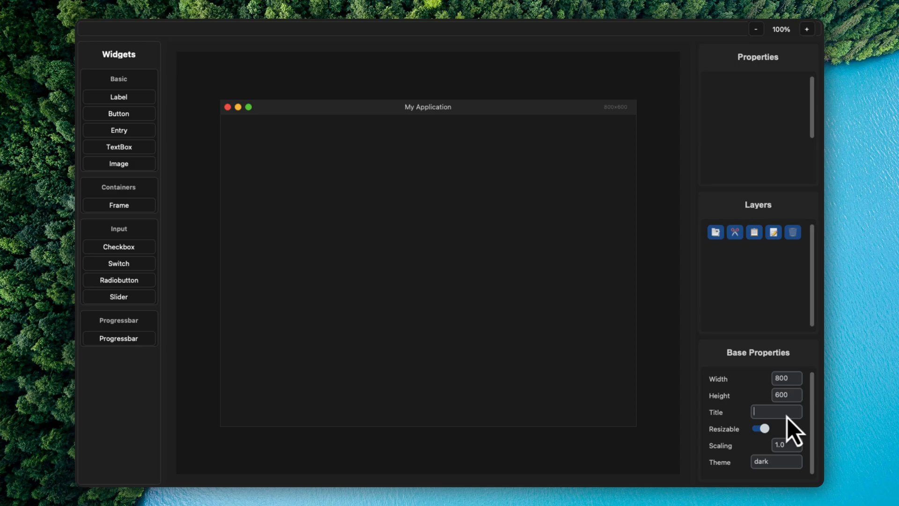
pyautogui.write('Budget Planner')
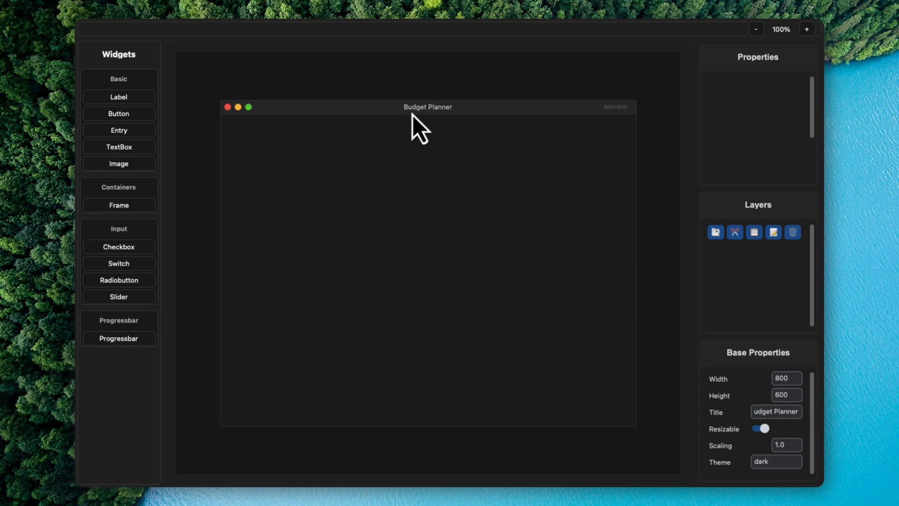
pyautogui.moveTo(763, 379)
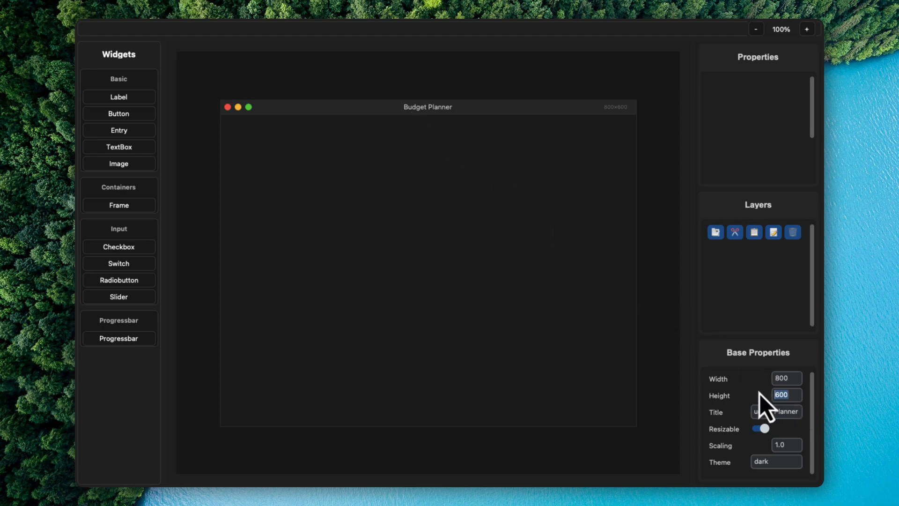
pyautogui.write('500')
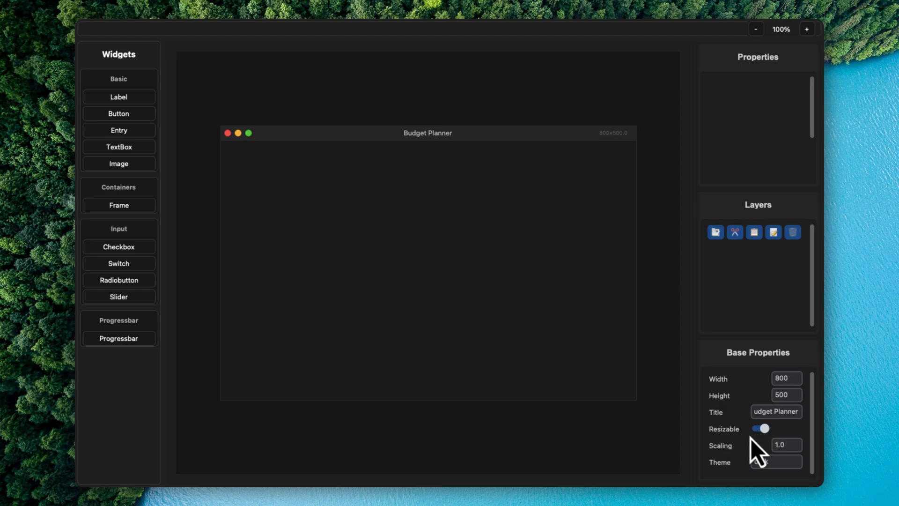
pyautogui.click(776, 462)
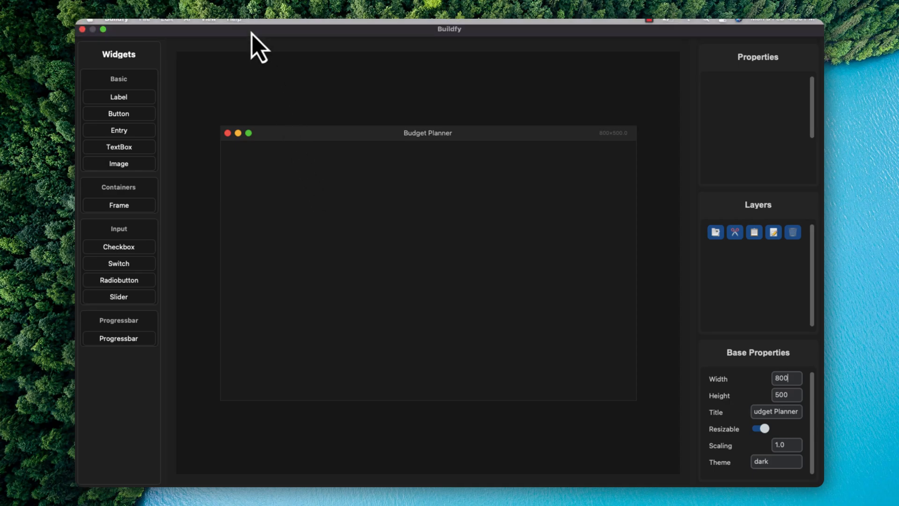
# Reach the Akash Chat API key page from Buildfy's AI API key configuration
pyautogui.click(186, 26)
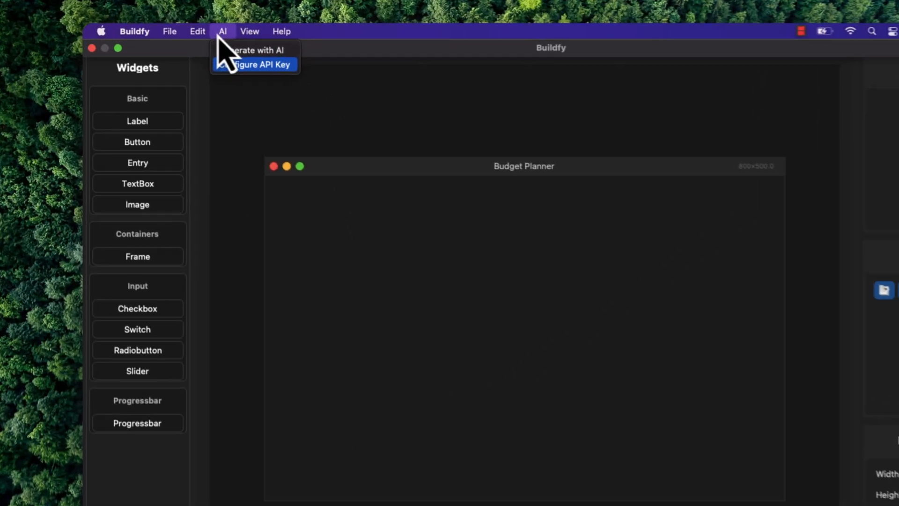
pyautogui.click(255, 64)
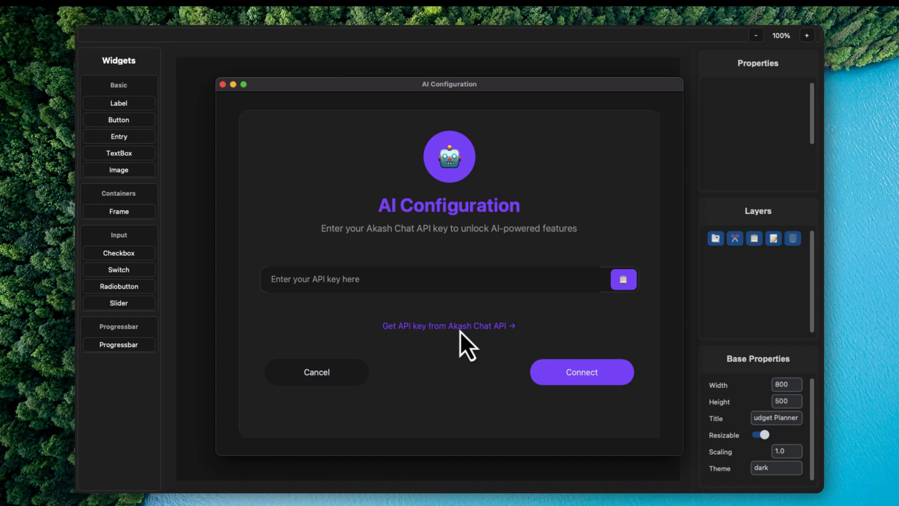
pyautogui.click(449, 326)
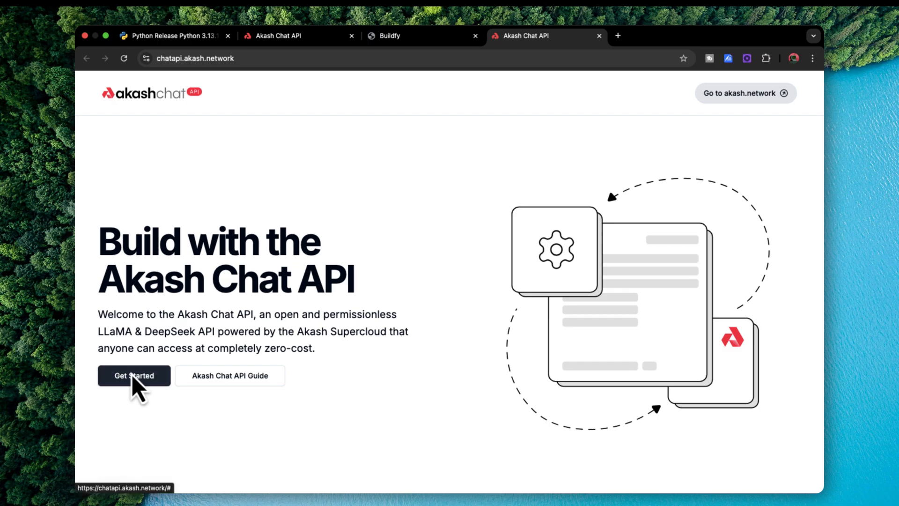
# Request a new Akash Chat API key under the name Pratyush, accepting the LLaMA license
pyautogui.click(134, 376)
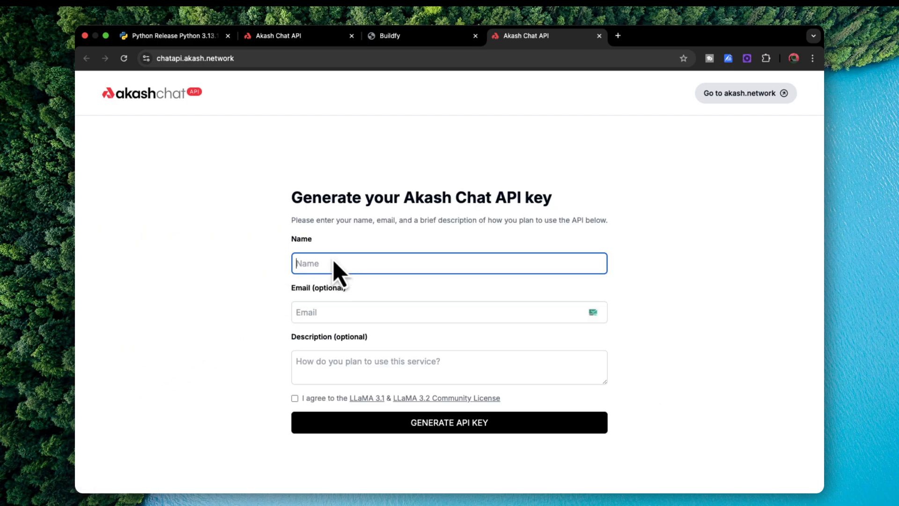
pyautogui.write('Pratyush')
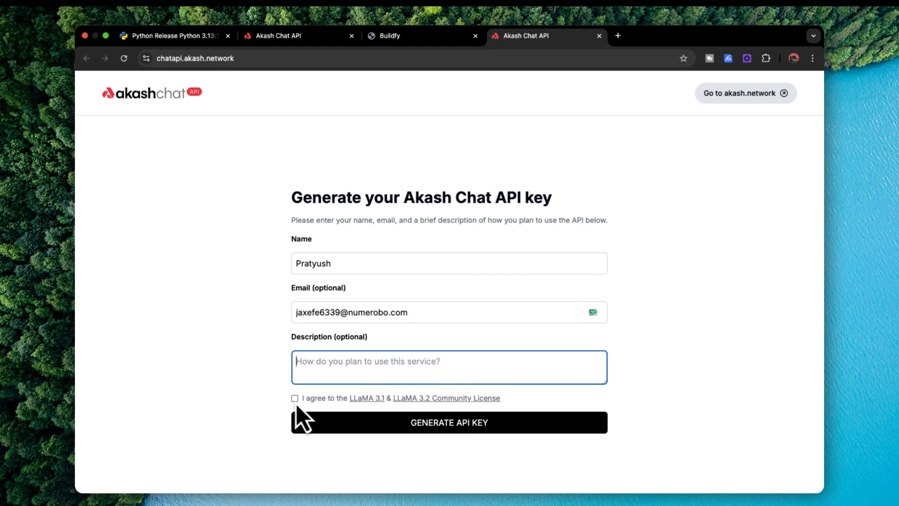
pyautogui.click(294, 398)
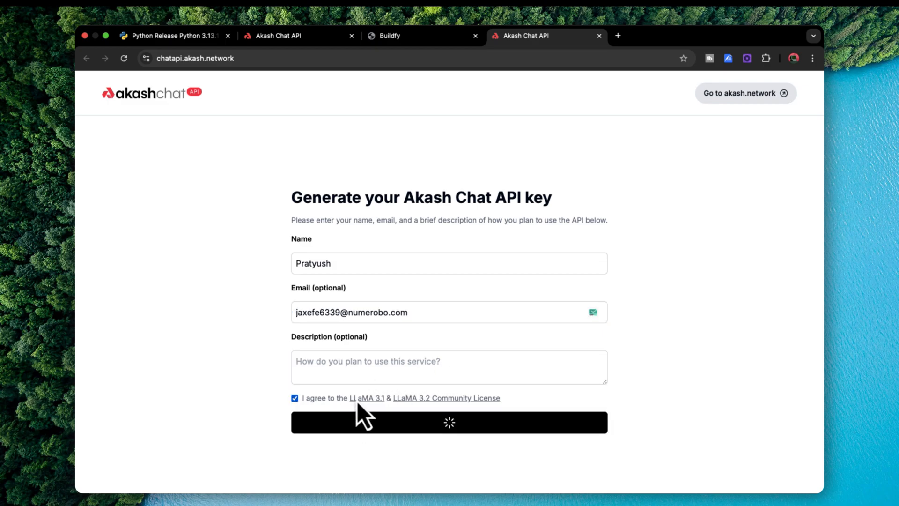
pyautogui.click(449, 422)
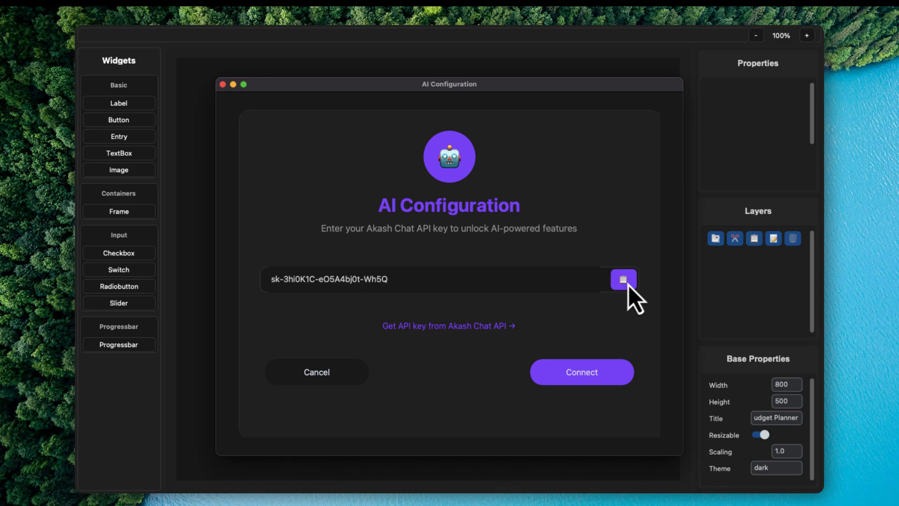
# Connect the pasted API key and AI-generate a layout from 'Create a simple budget planner'
pyautogui.click(580, 371)
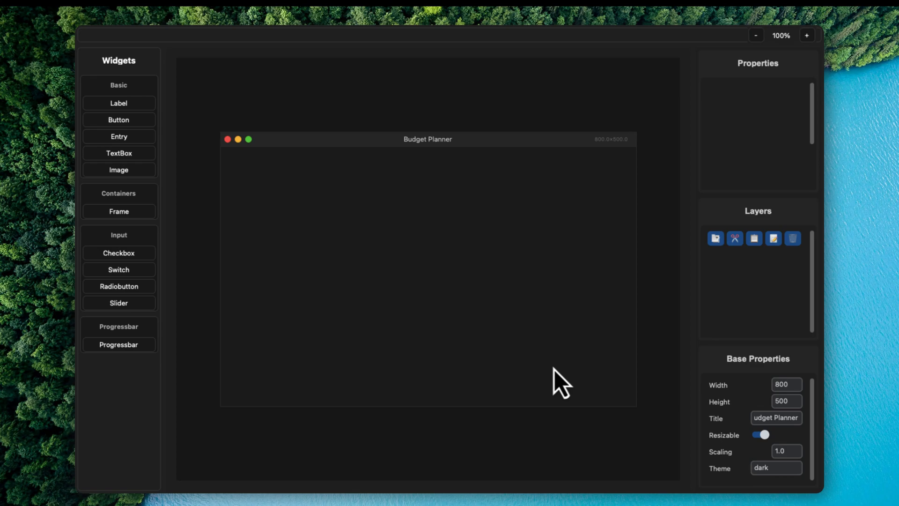
pyautogui.click(186, 32)
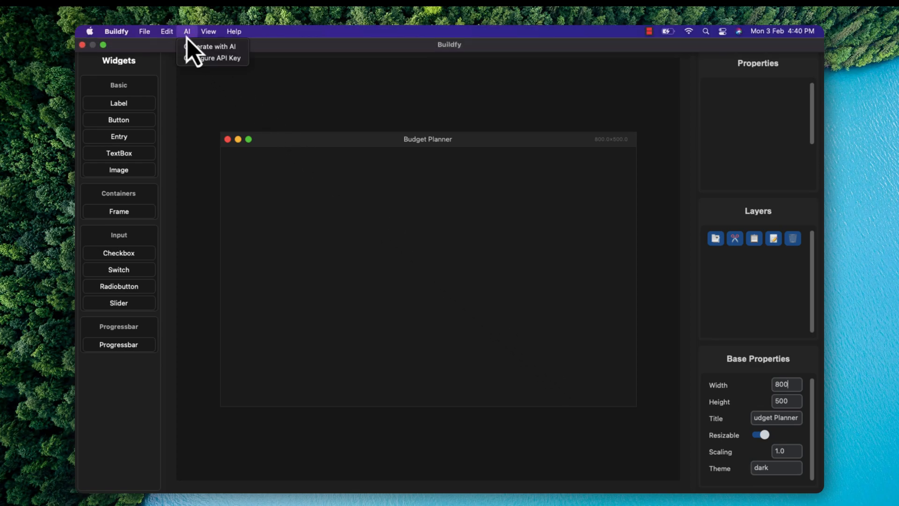
pyautogui.click(213, 46)
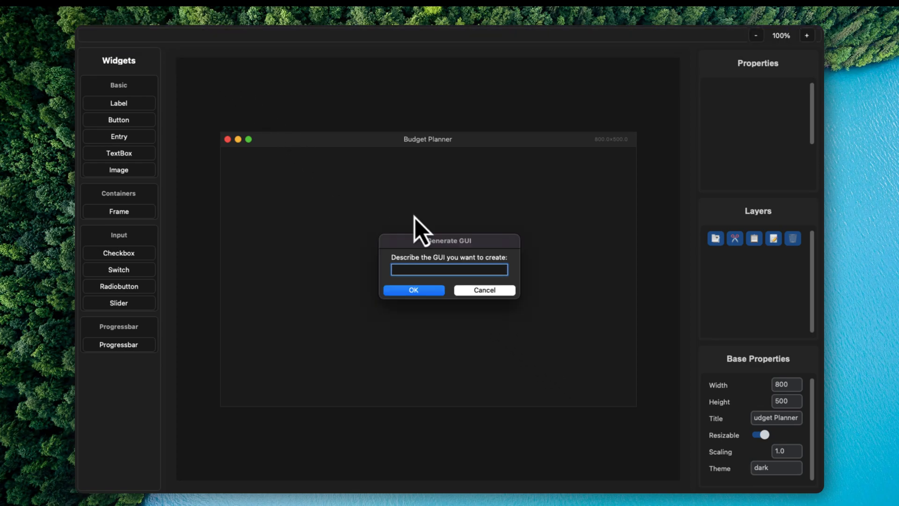
pyautogui.moveTo(453, 286)
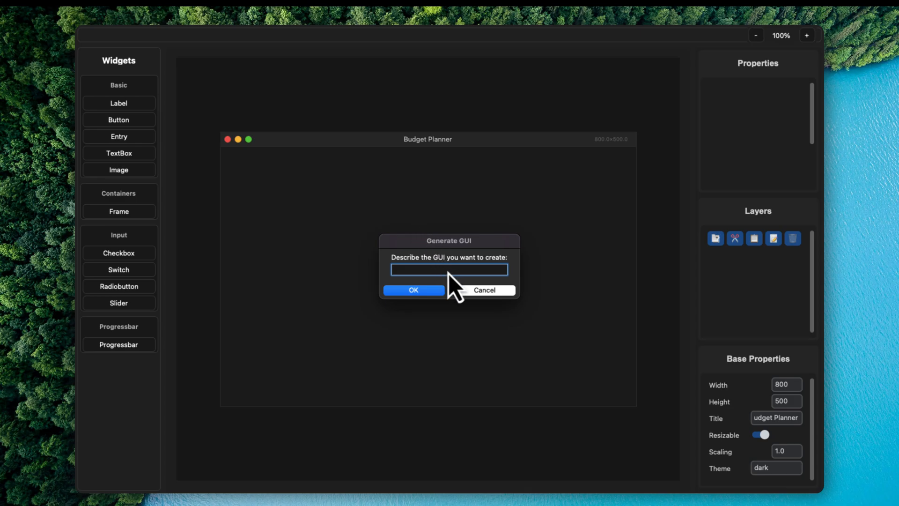
pyautogui.write('Create a simple budget planner')
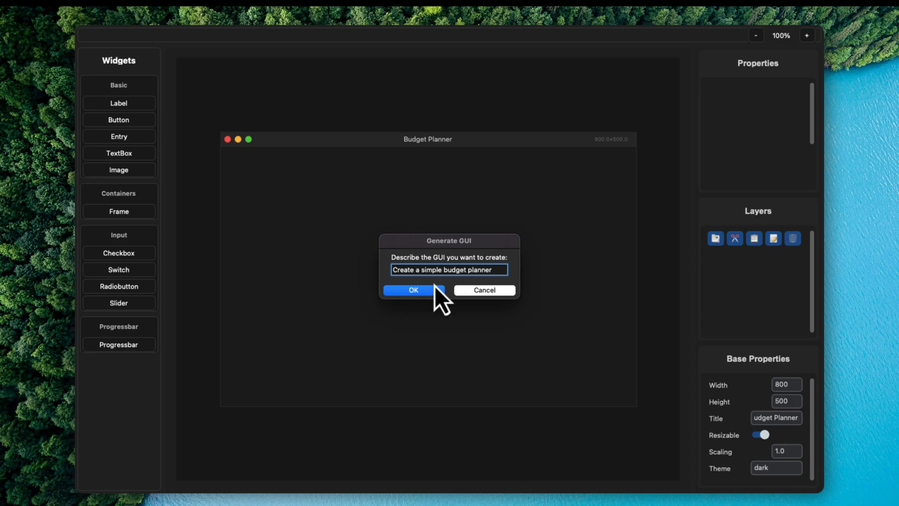
pyautogui.click(412, 290)
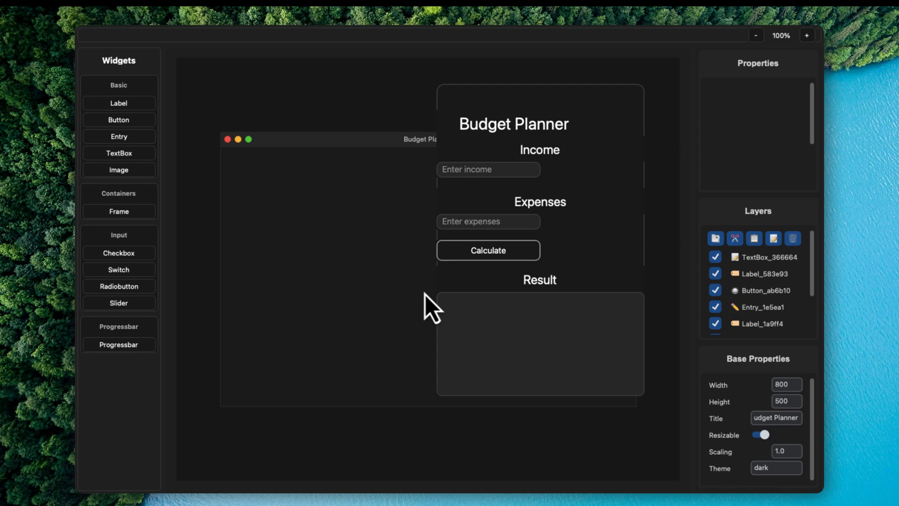
pyautogui.moveTo(614, 243)
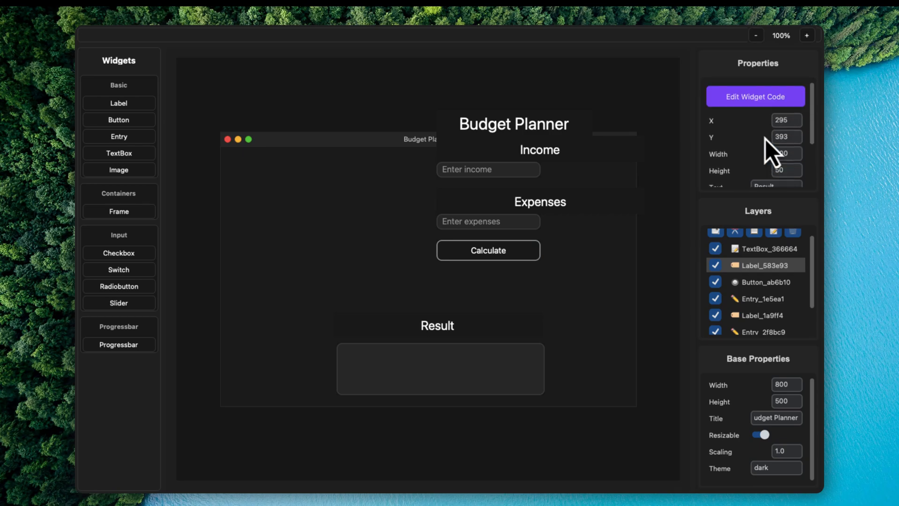
# Set a colour for the Result label and check the 400 by 100 output text box
pyautogui.scroll(-3)
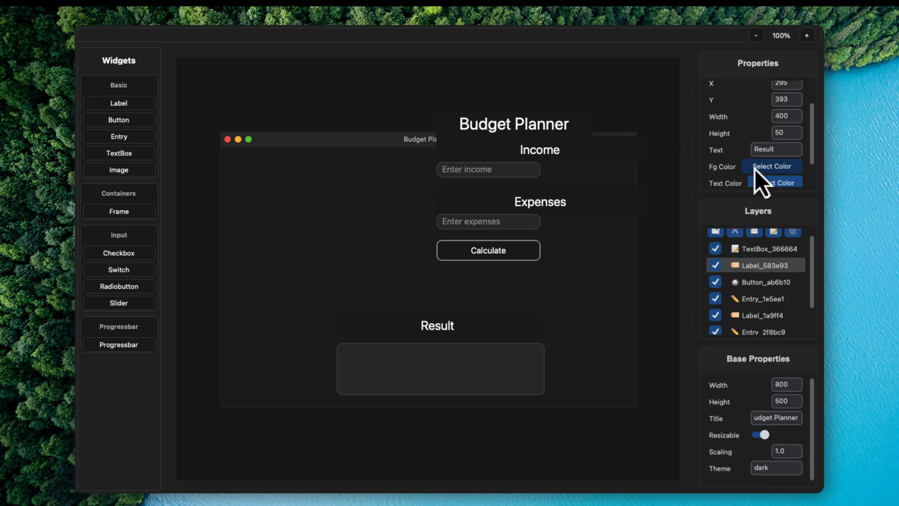
pyautogui.click(775, 182)
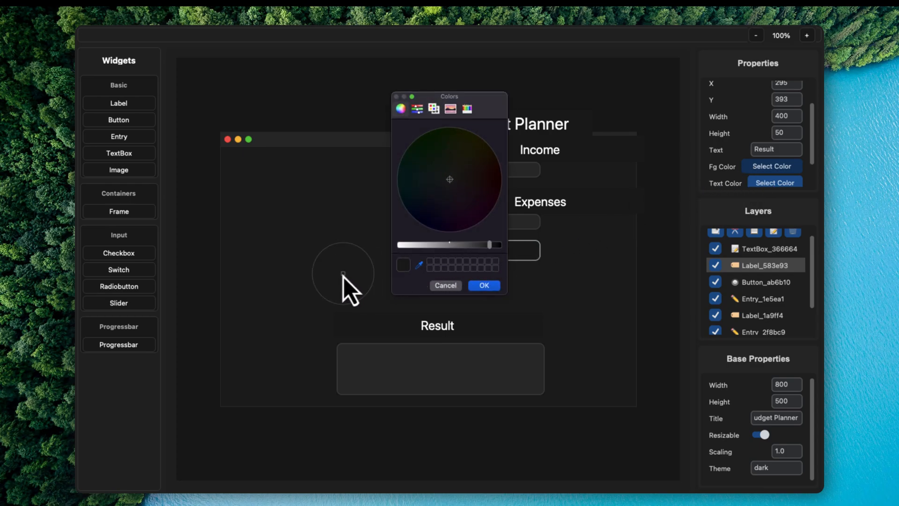
pyautogui.click(445, 285)
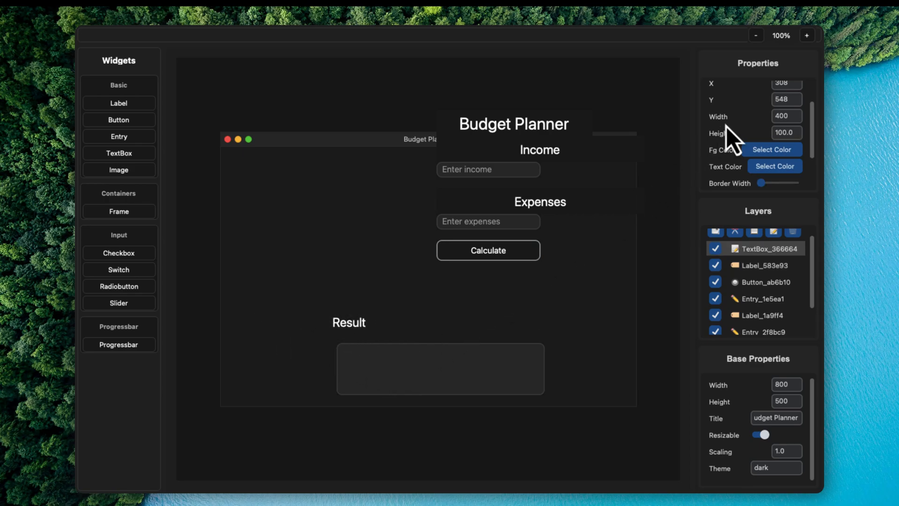
pyautogui.scroll(-3)
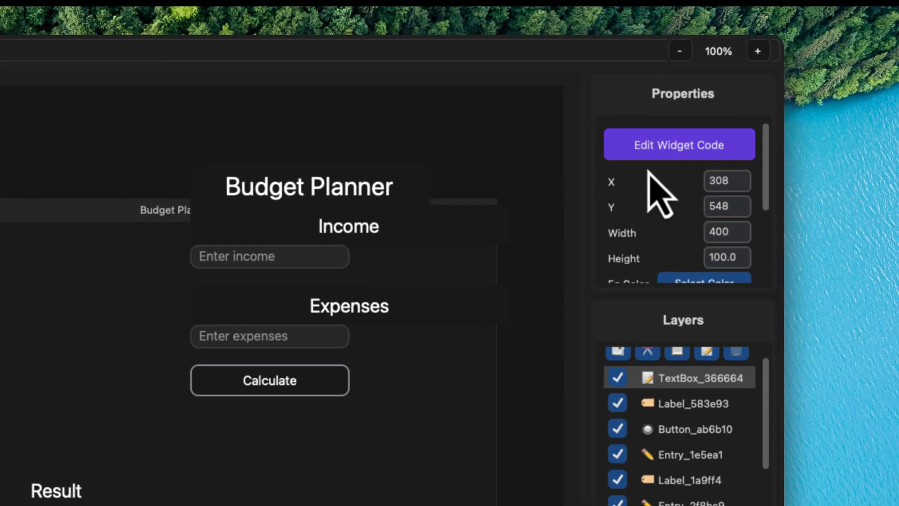
# Duplicate the fg_color line in the text box's widget code
pyautogui.click(679, 145)
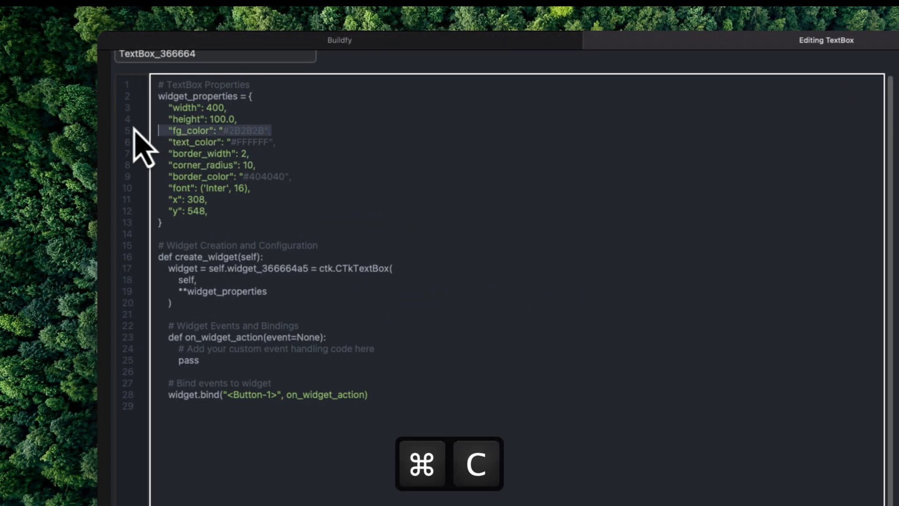
pyautogui.press('cmd+c')
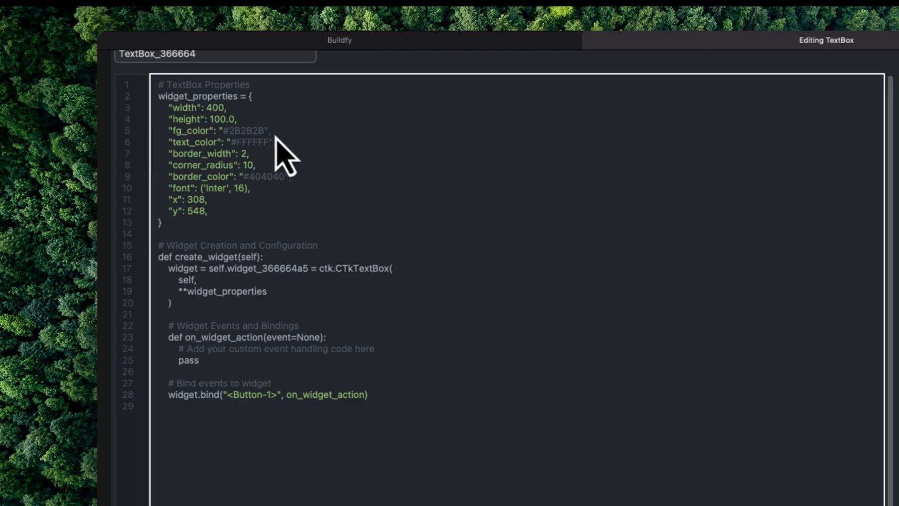
pyautogui.press('cmd+v')
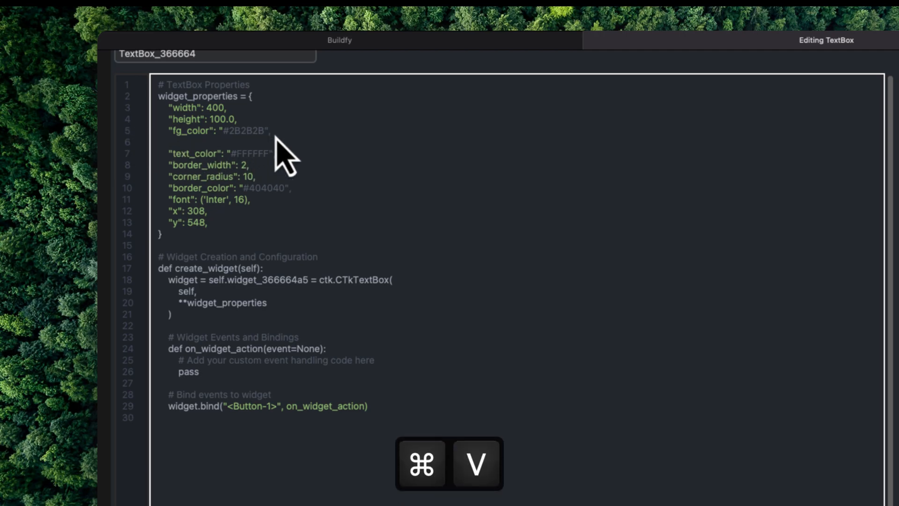
pyautogui.press('cmd+v')
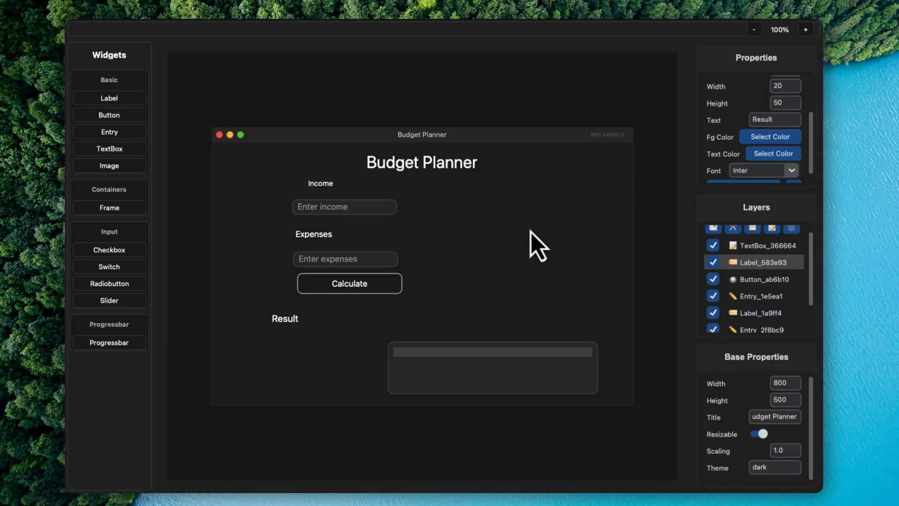
# Move the Income entry beside Expenses, give its label width 20, and place it above
pyautogui.click(771, 245)
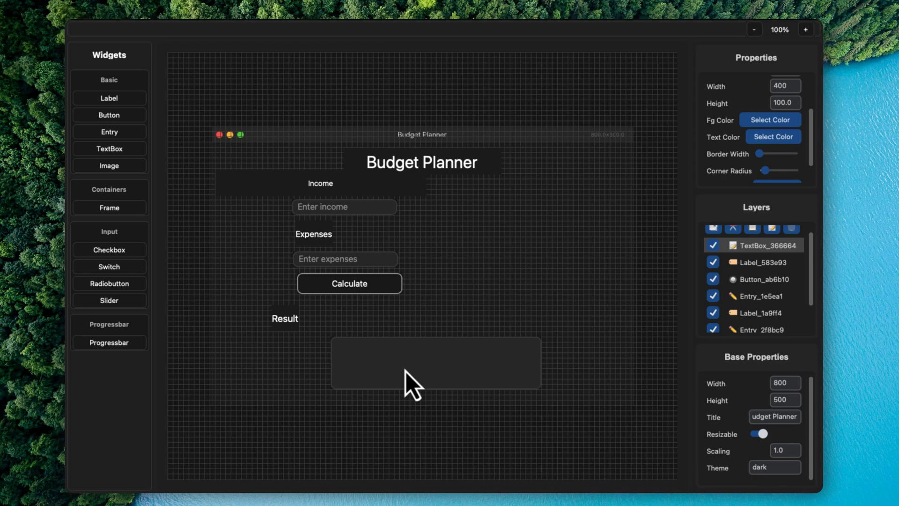
pyautogui.click(349, 318)
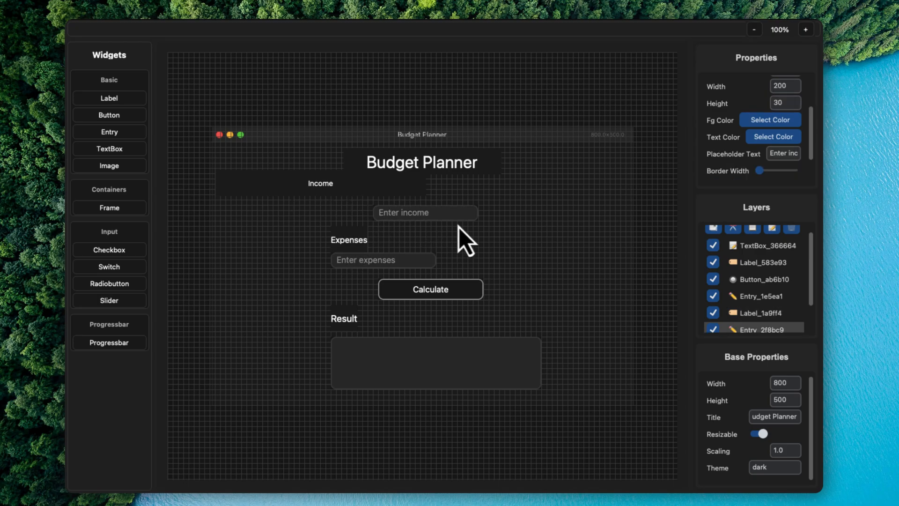
pyautogui.moveTo(425, 212); pyautogui.dragTo(531, 260)
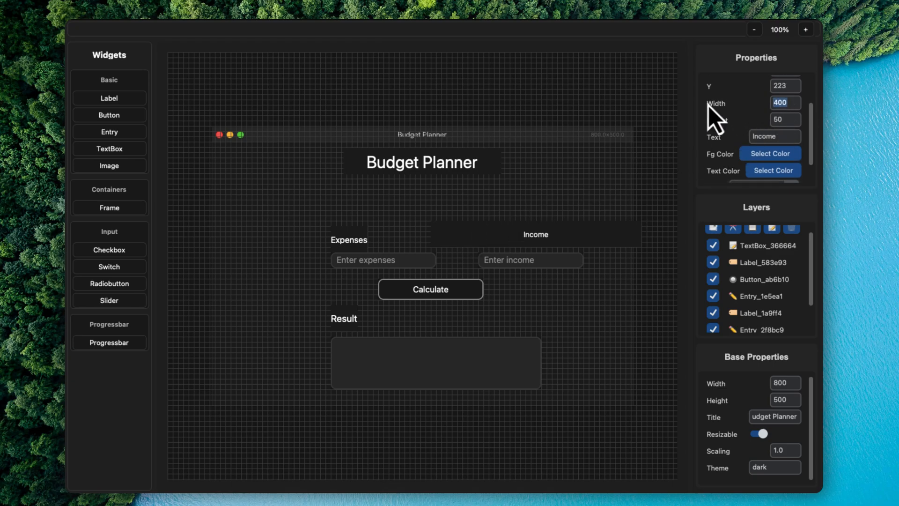
pyautogui.write('20')
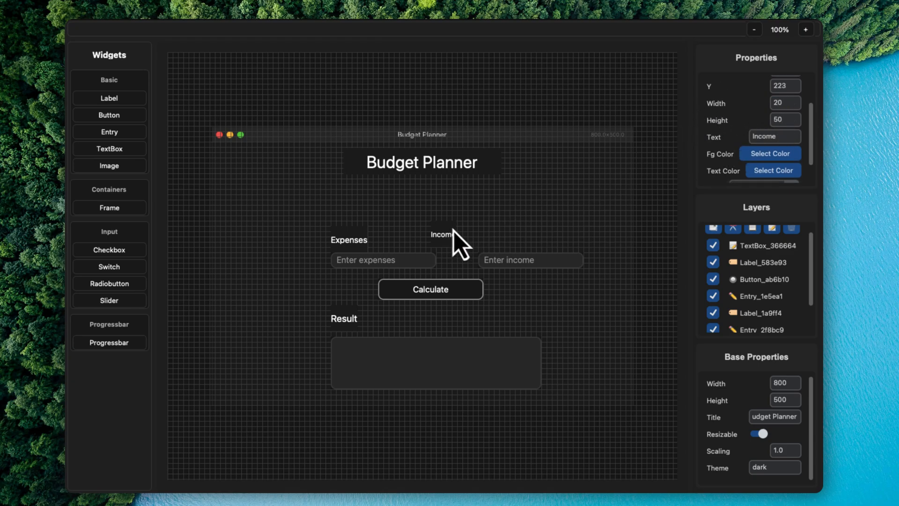
pyautogui.moveTo(441, 234); pyautogui.dragTo(495, 240)
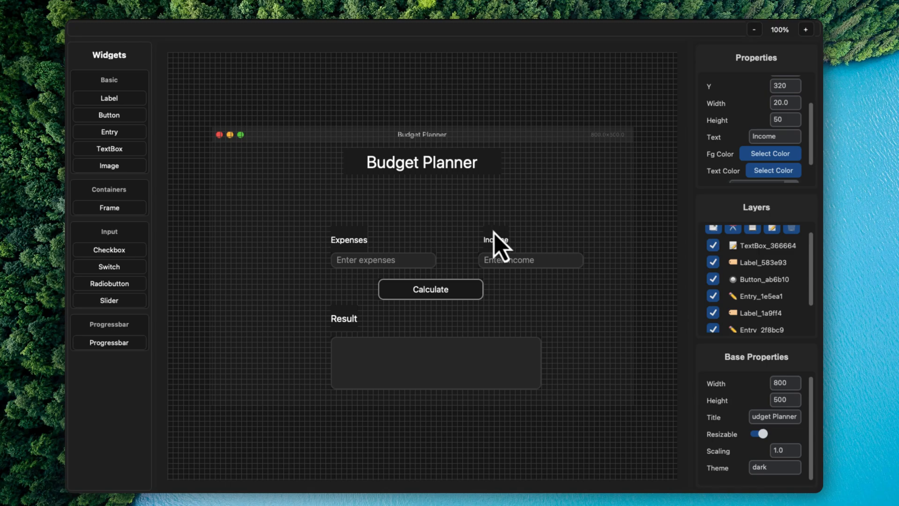
pyautogui.moveTo(498, 248)
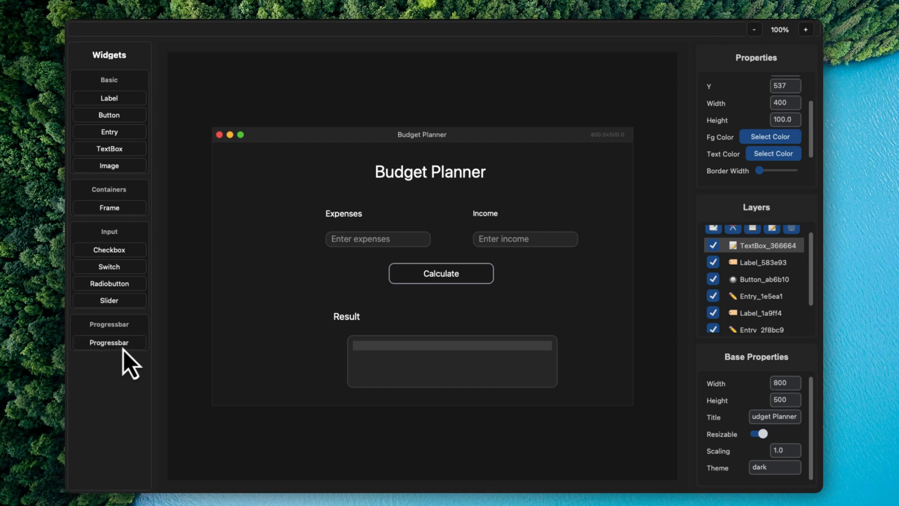
pyautogui.moveTo(440, 273)
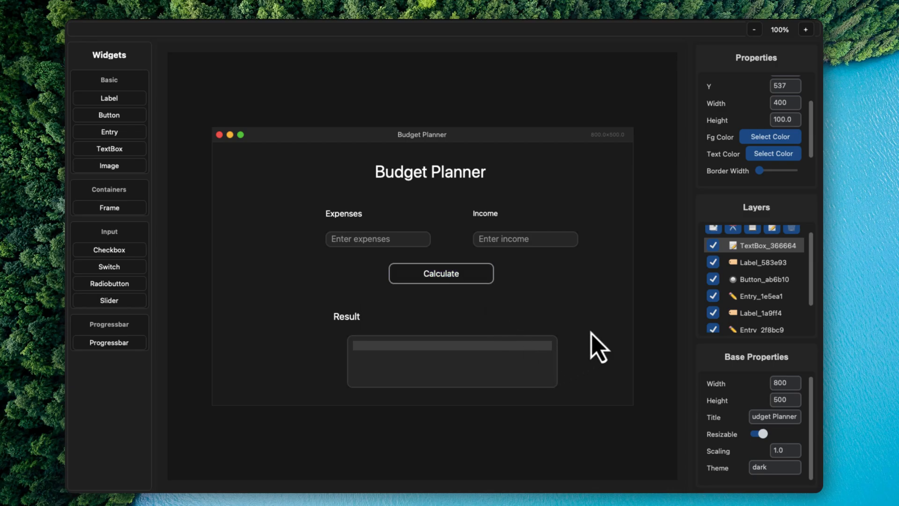
pyautogui.moveTo(587, 227)
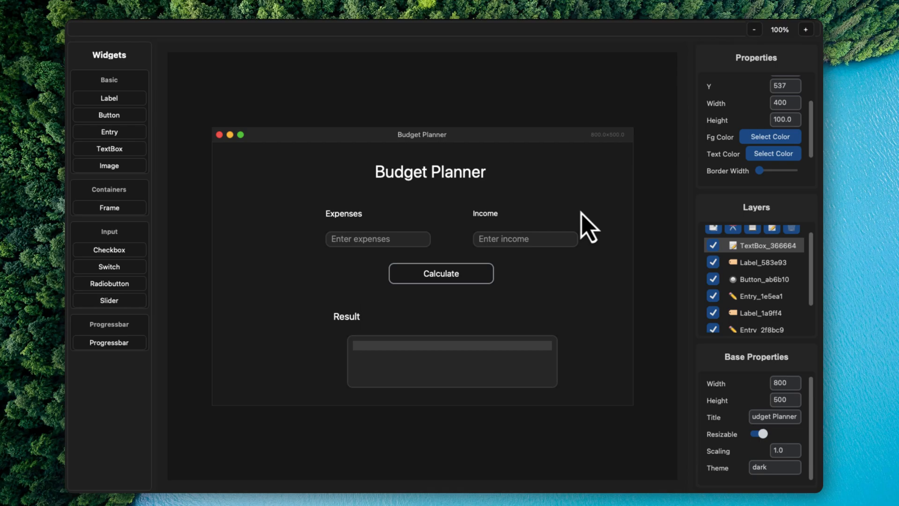
# Test the Calculate button, then export the design as 'app' into the Budget Planner folder
pyautogui.click(440, 273)
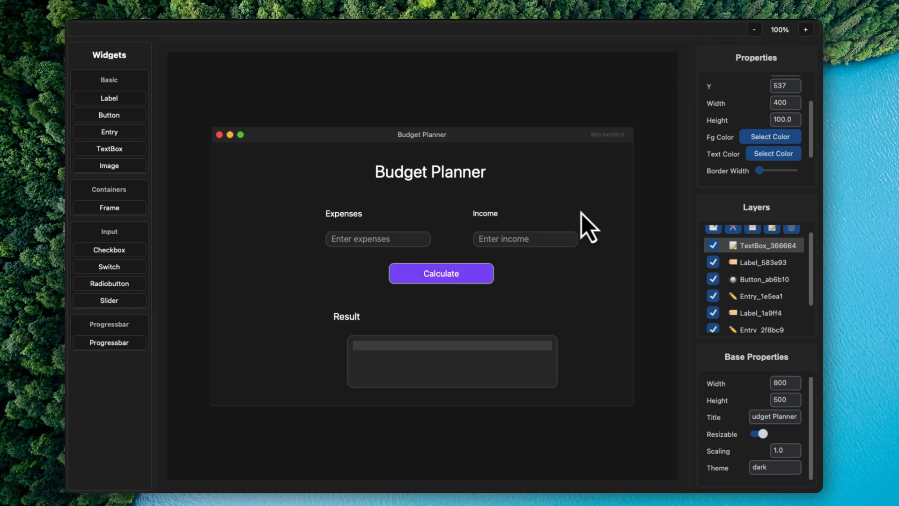
pyautogui.click(136, 25)
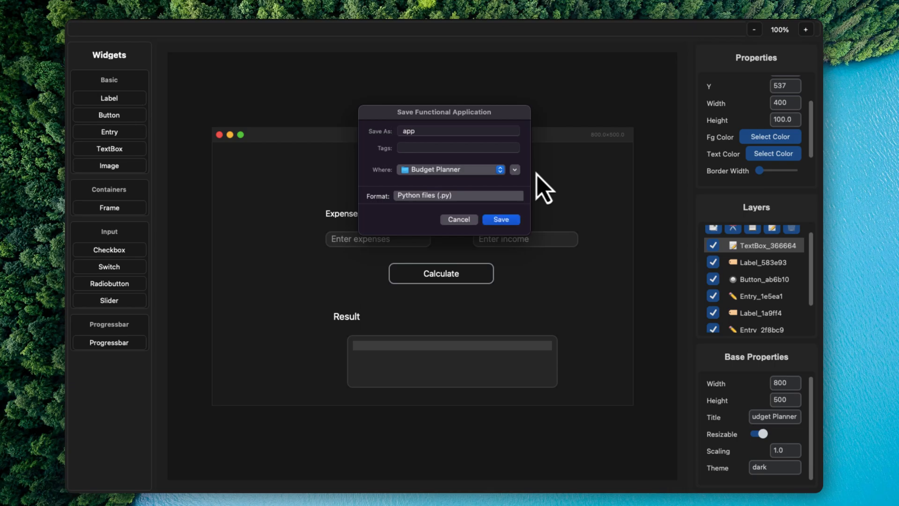
pyautogui.click(500, 219)
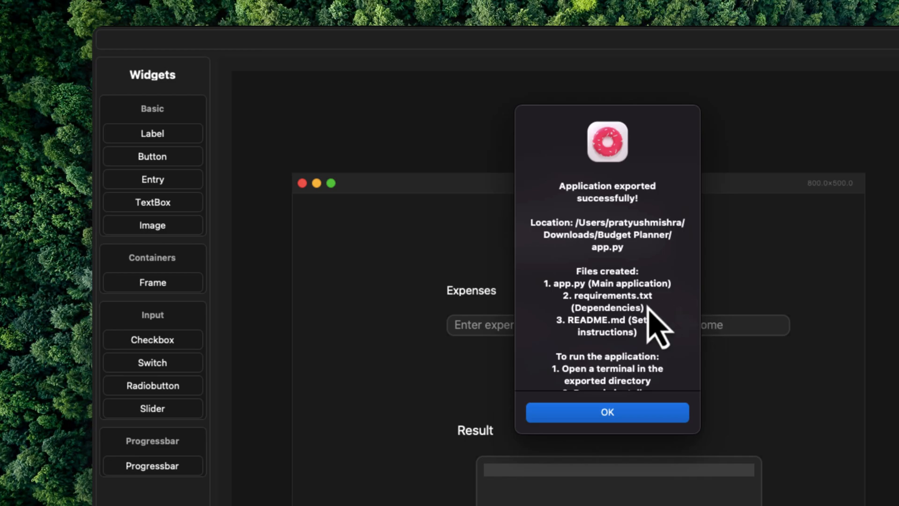
# Read the export summary listing app.py, requirements.txt and README.md, then dismiss it
pyautogui.scroll(-3)
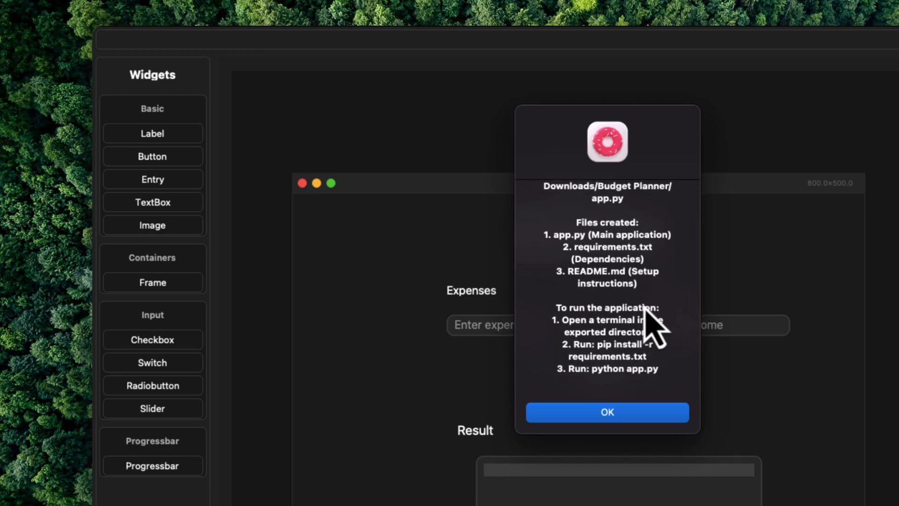
pyautogui.moveTo(647, 278)
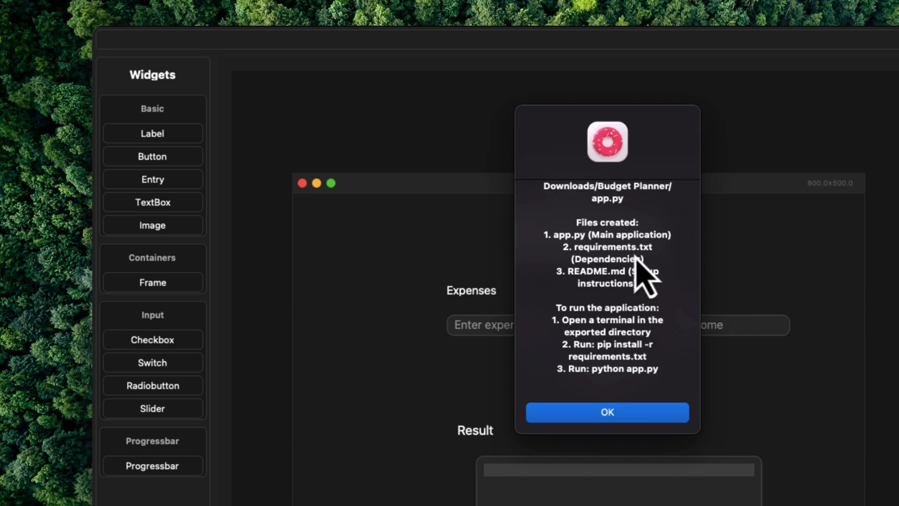
pyautogui.moveTo(676, 310)
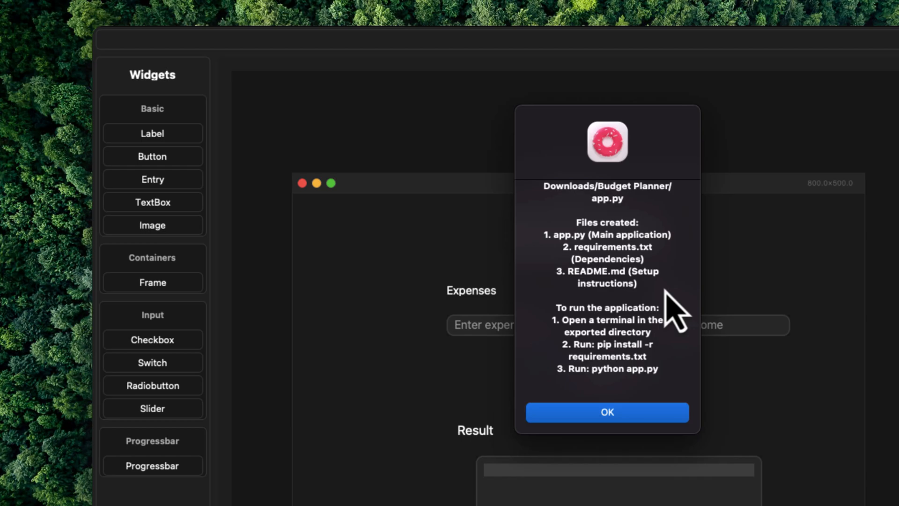
pyautogui.moveTo(605, 370)
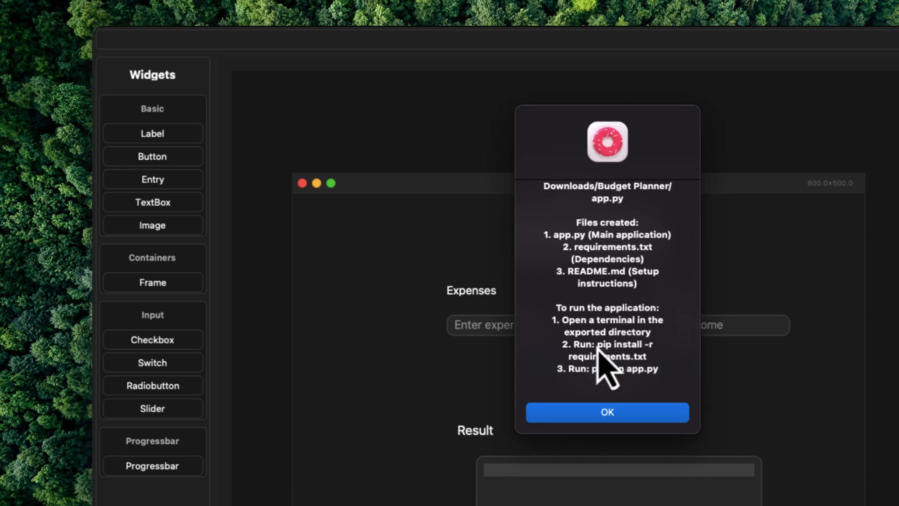
pyautogui.moveTo(597, 344); pyautogui.dragTo(648, 356)
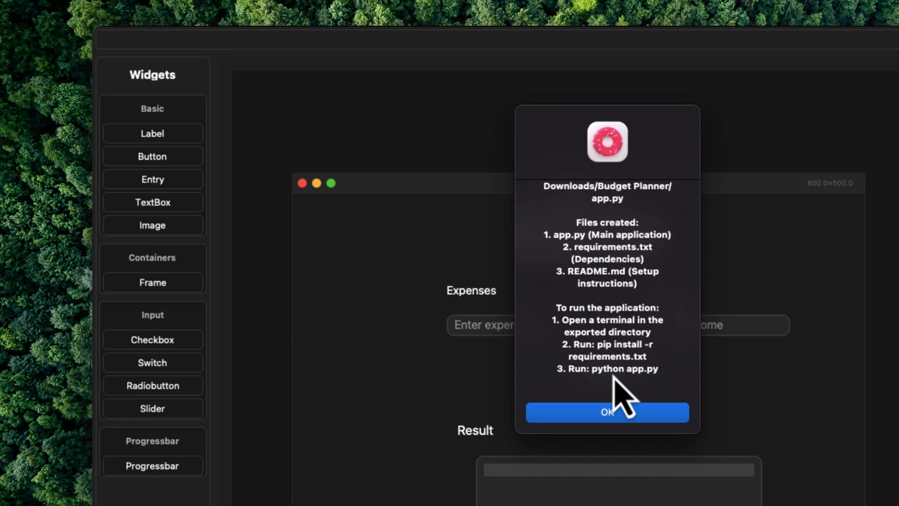
pyautogui.click(608, 412)
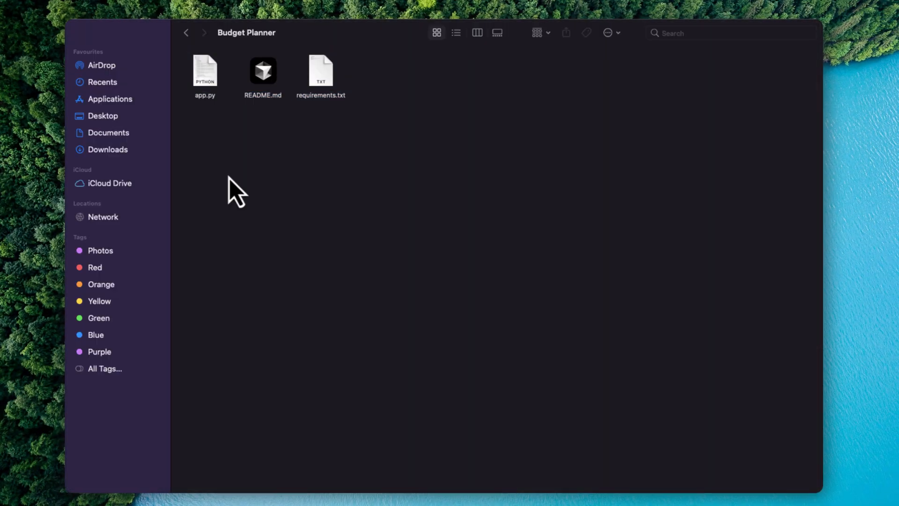
# Open requirements.txt from the Budget Planner folder and copy its dependency list
pyautogui.press('cmd+a')
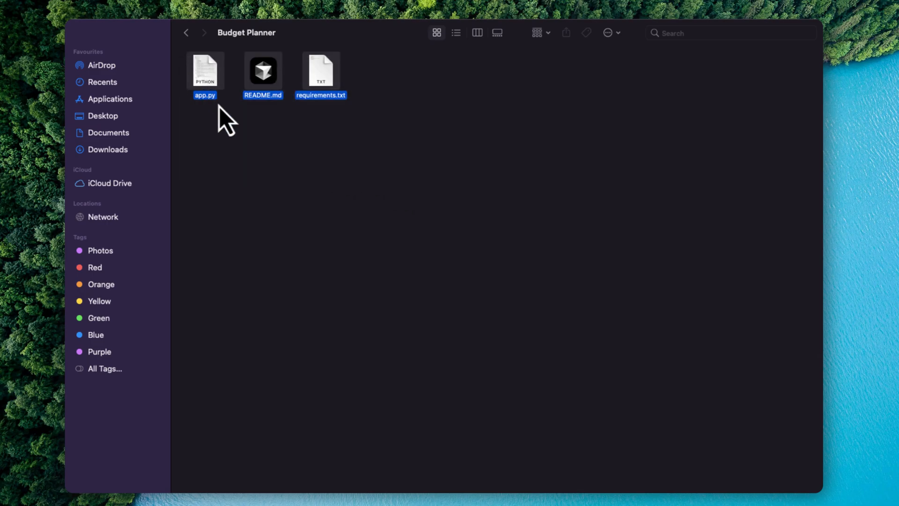
pyautogui.click(320, 69)
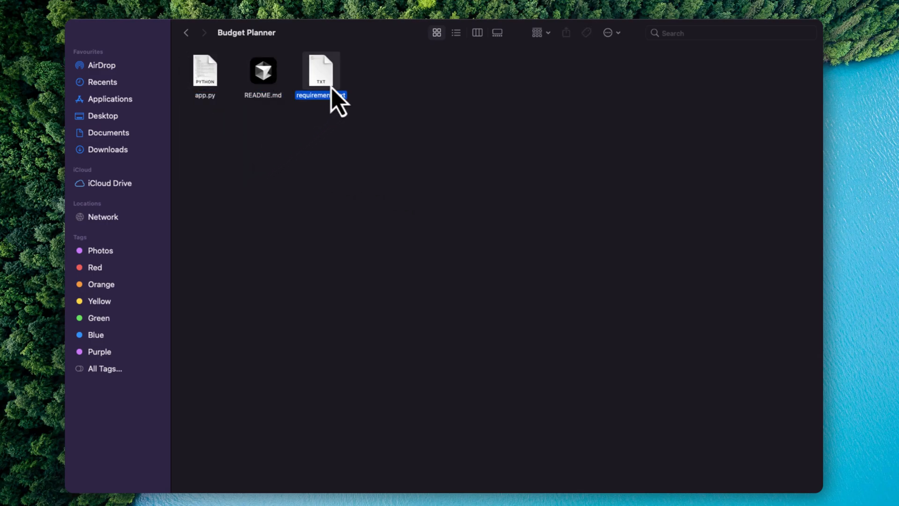
pyautogui.doubleClick(320, 69)
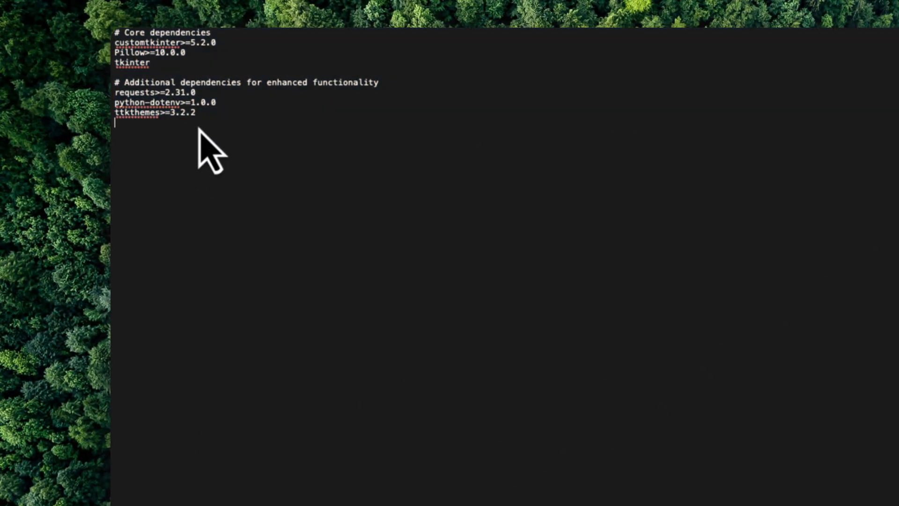
pyautogui.press('cmd+c')
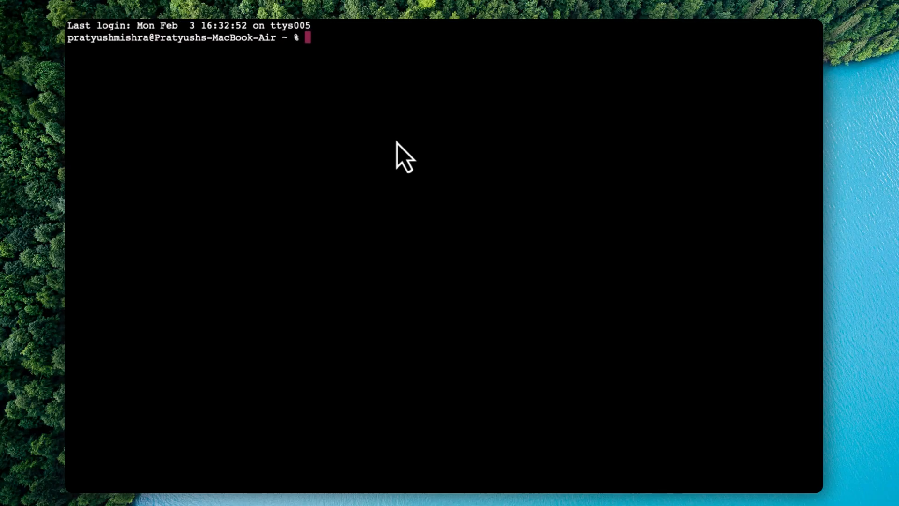
# Begin a 'pip install' command at the Terminal prompt
pyautogui.write('pip in')
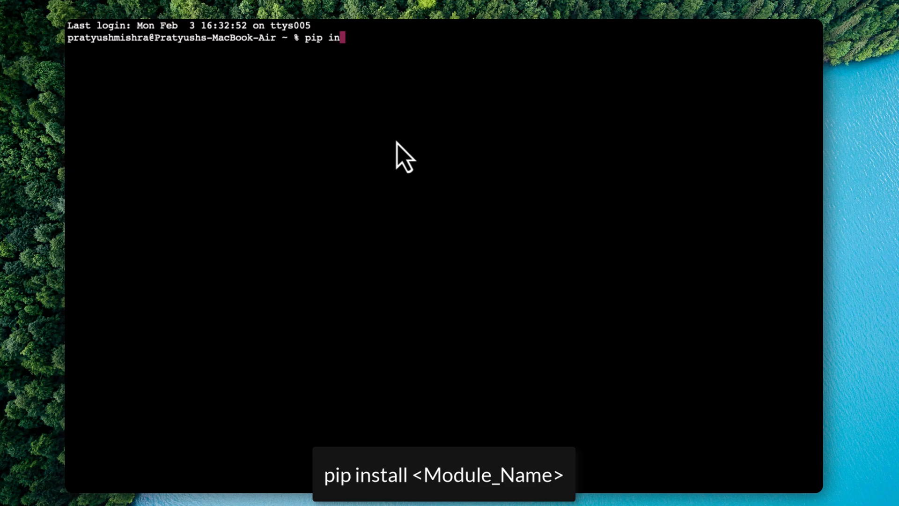
pyautogui.write('stall')
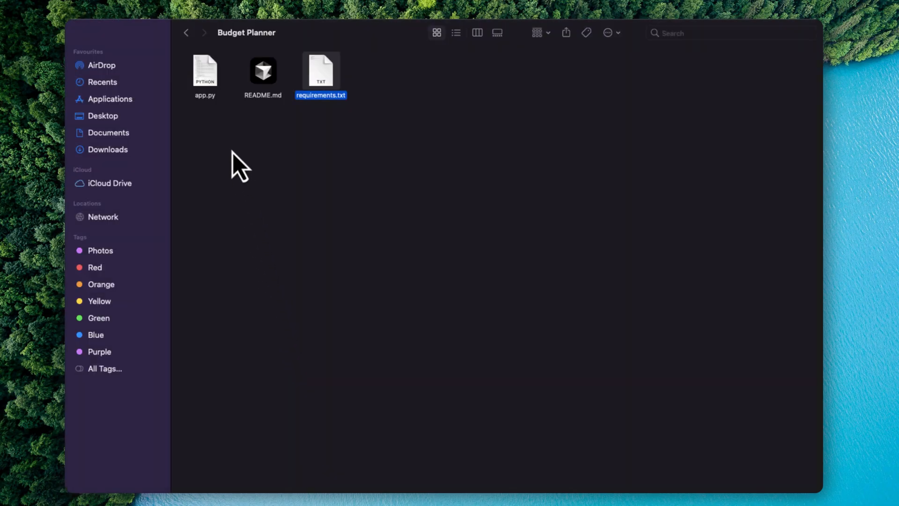
# Run app.py with Python Launcher and calculate 8000.0 from expenses 2000 and income 10000
pyautogui.rightClick(204, 72)
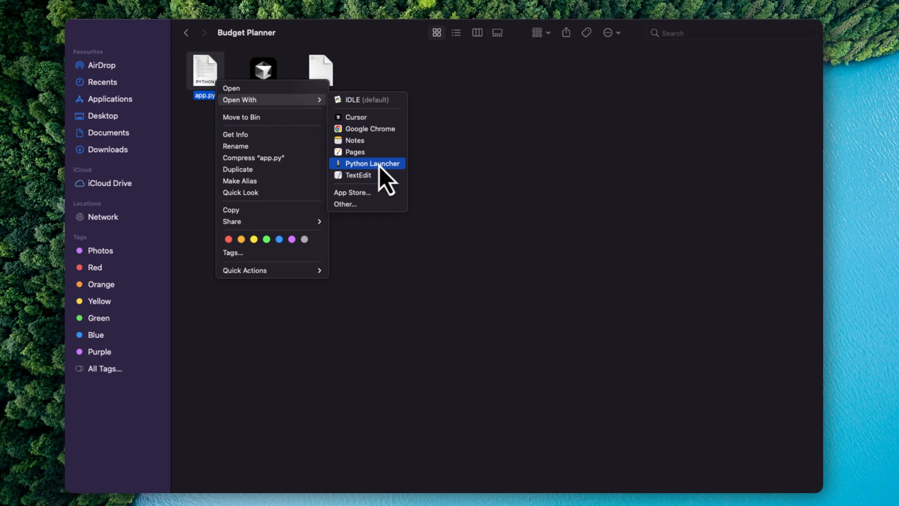
pyautogui.click(372, 163)
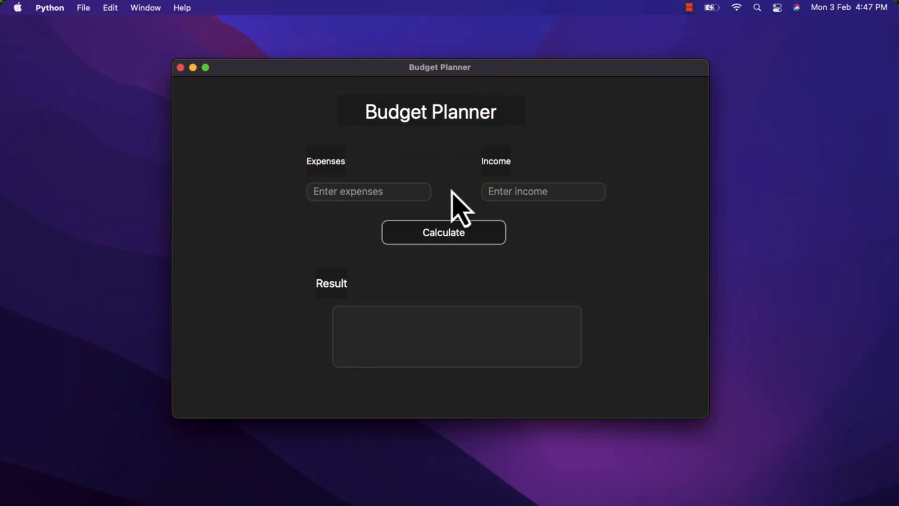
pyautogui.click(369, 191)
pyautogui.write('2000')
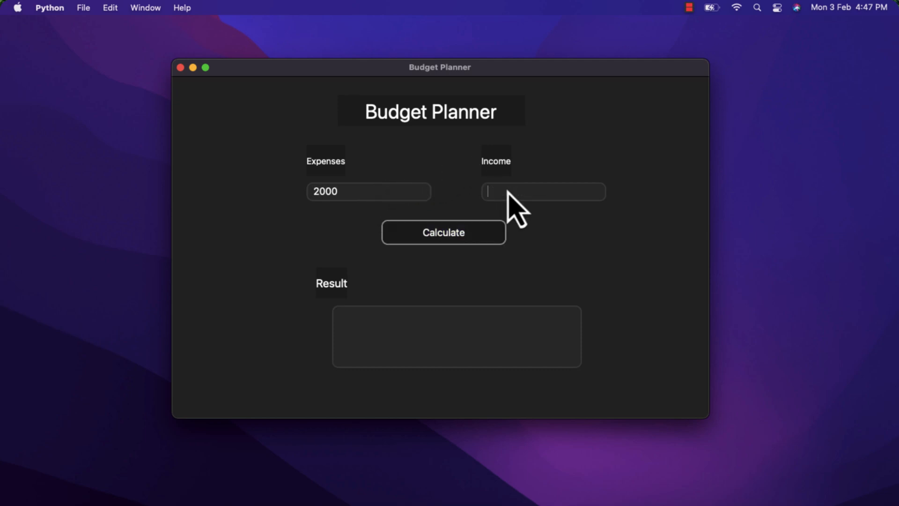
pyautogui.click(443, 232)
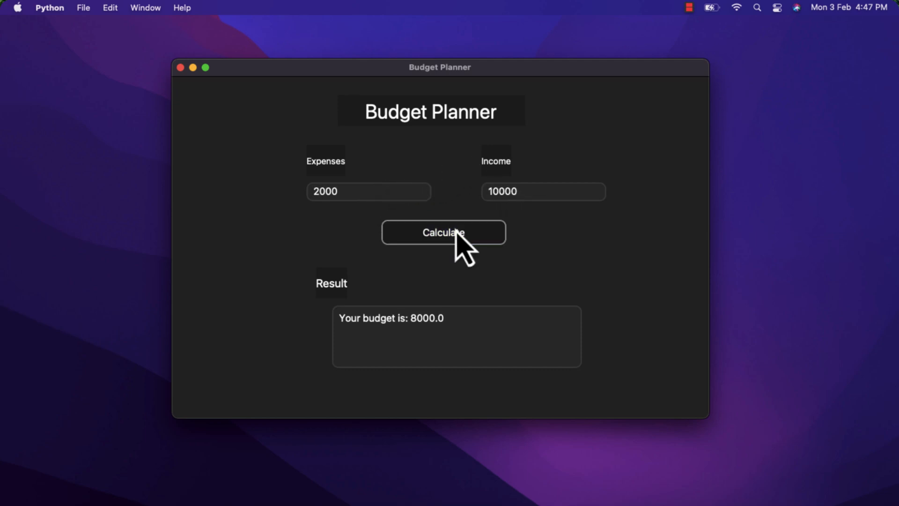
pyautogui.doubleClick(426, 318)
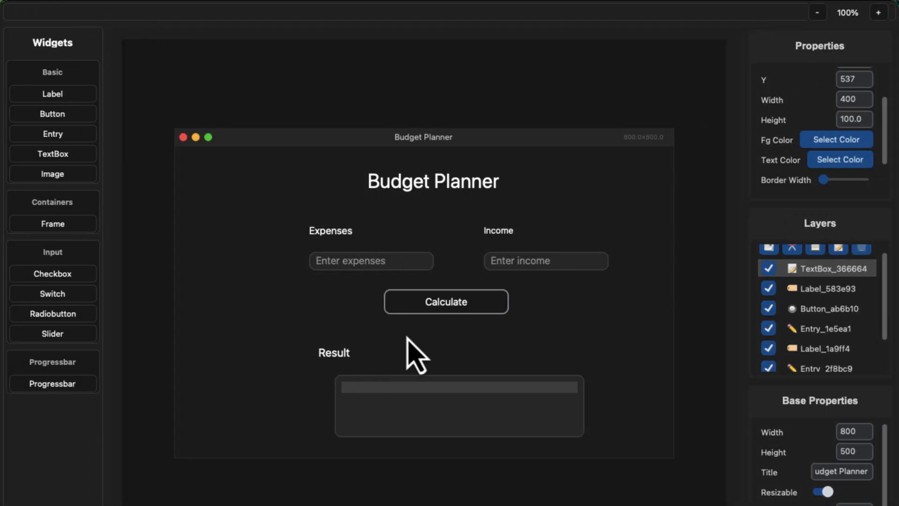
pyautogui.moveTo(57, 295)
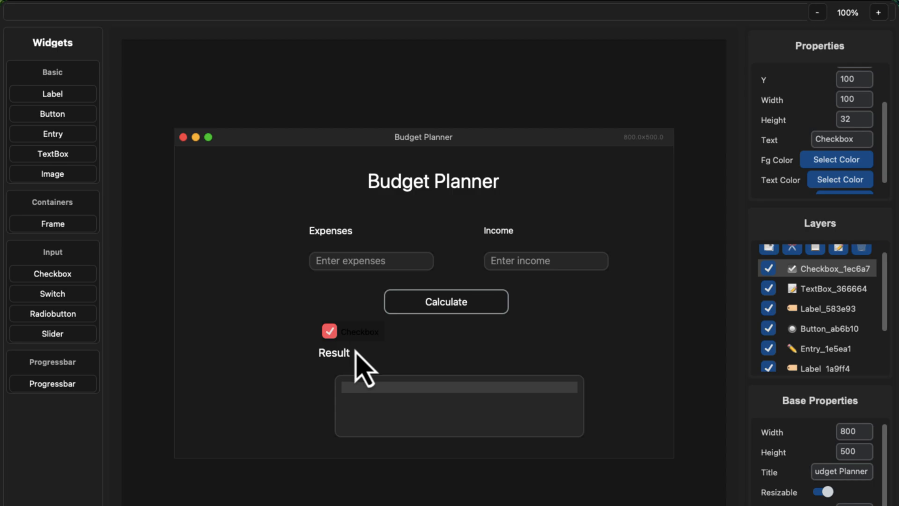
pyautogui.moveTo(371, 355)
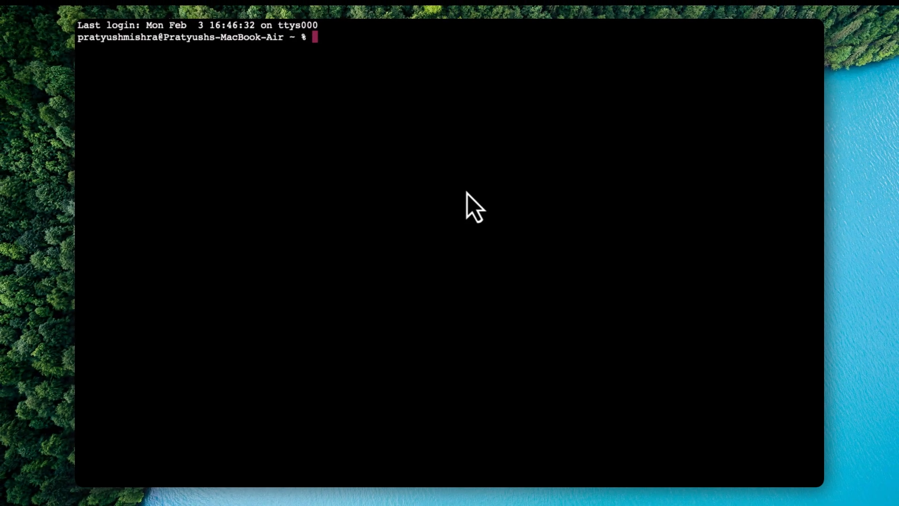
# Install auto-py-to-exe with pip and launch it from Terminal
pyautogui.write('pip install auto-py-to-exe')
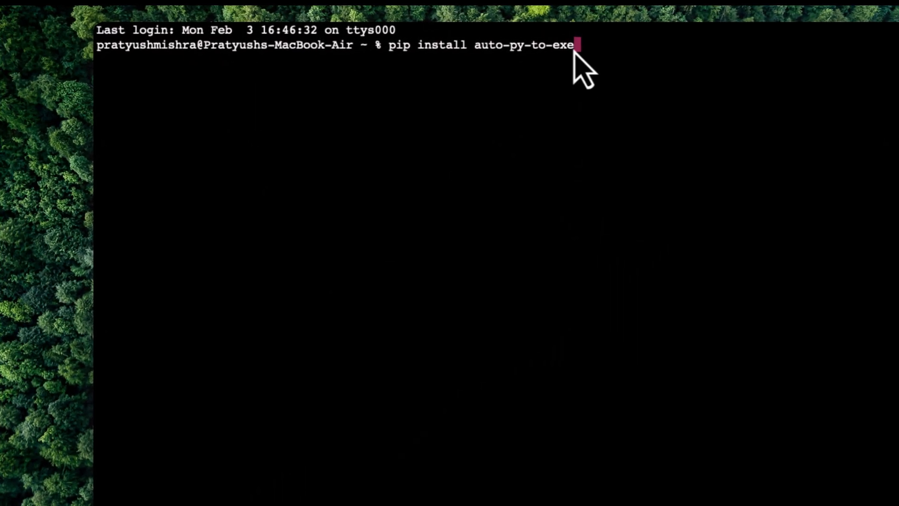
pyautogui.moveTo(579, 45); pyautogui.dragTo(427, 45)
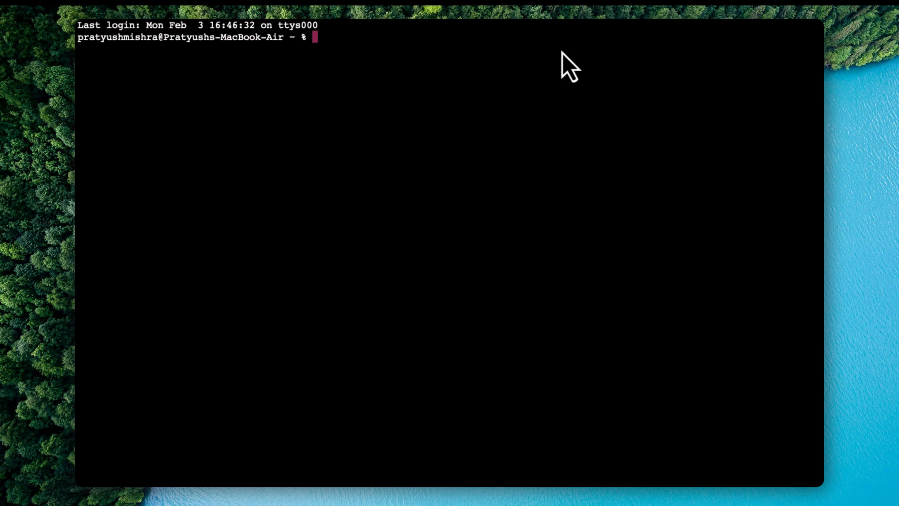
pyautogui.write('a')
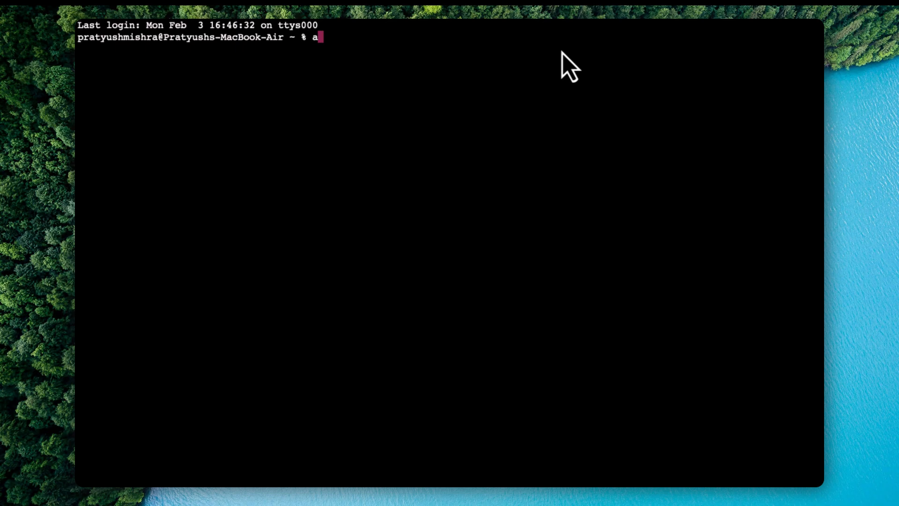
pyautogui.write('uto-py-to-exe')
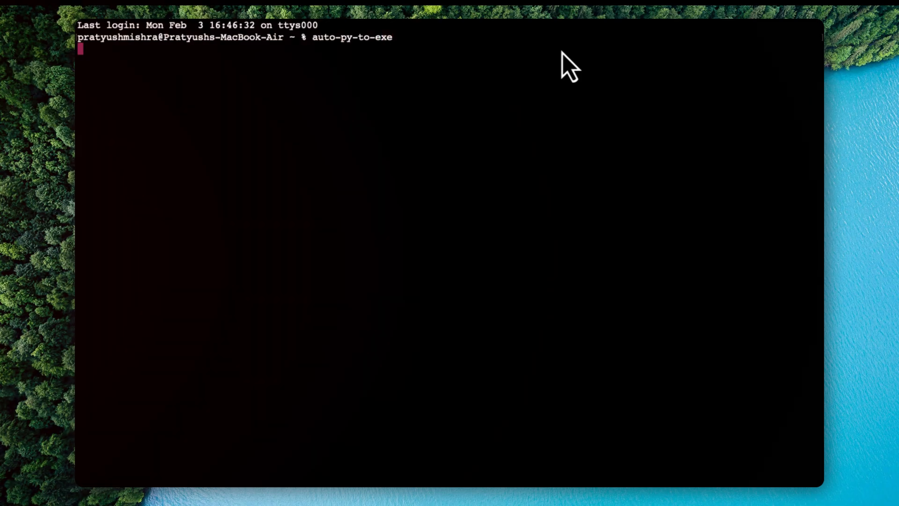
pyautogui.press('Return')
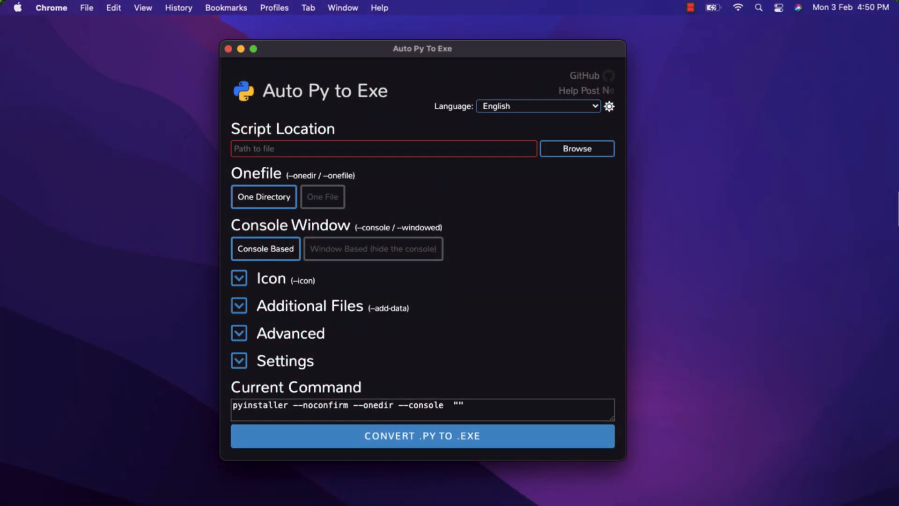
# Select app.py as the script to package and Logo.ico as its icon
pyautogui.click(576, 149)
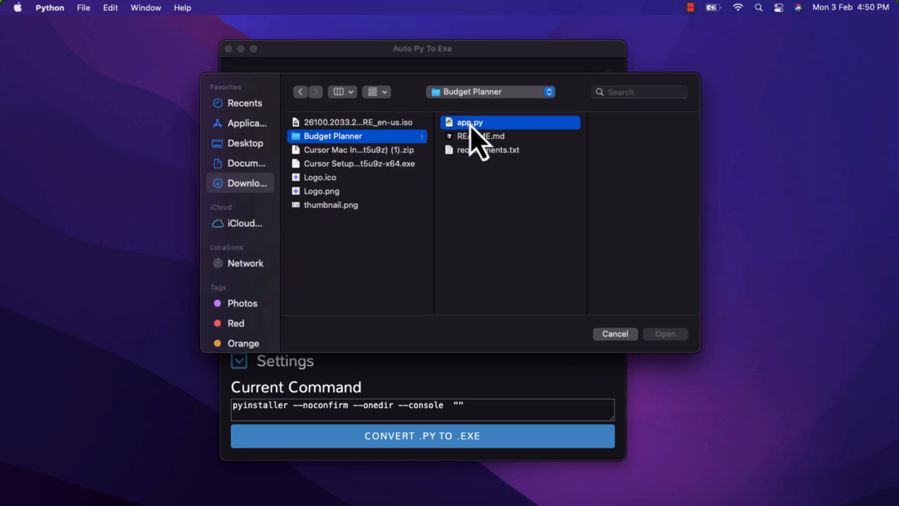
pyautogui.click(665, 333)
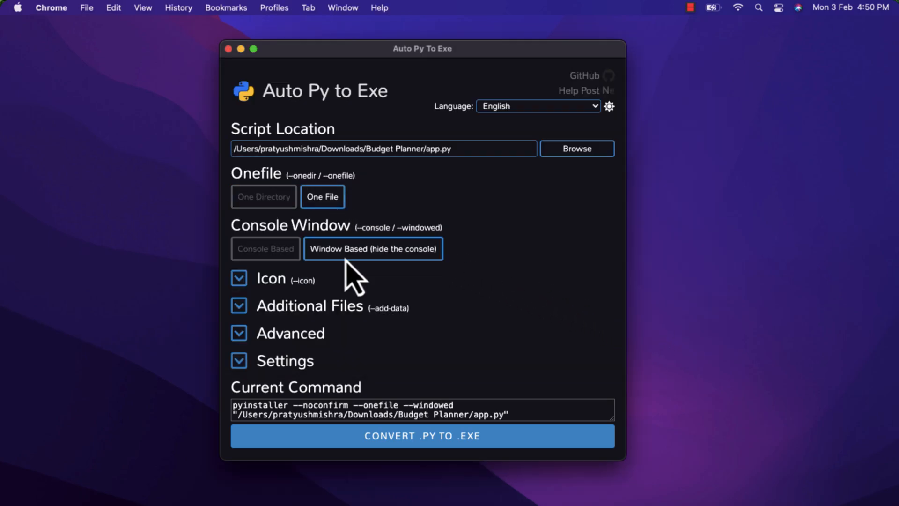
pyautogui.moveTo(287, 287)
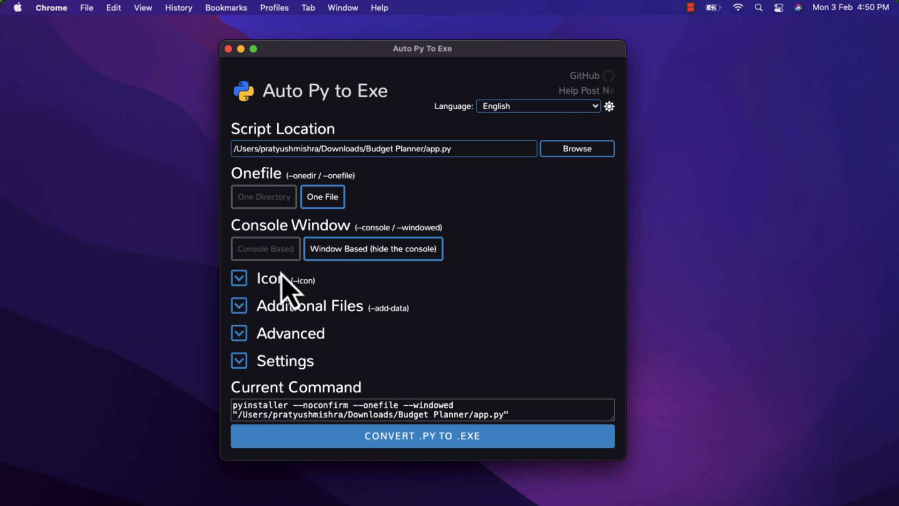
pyautogui.click(239, 278)
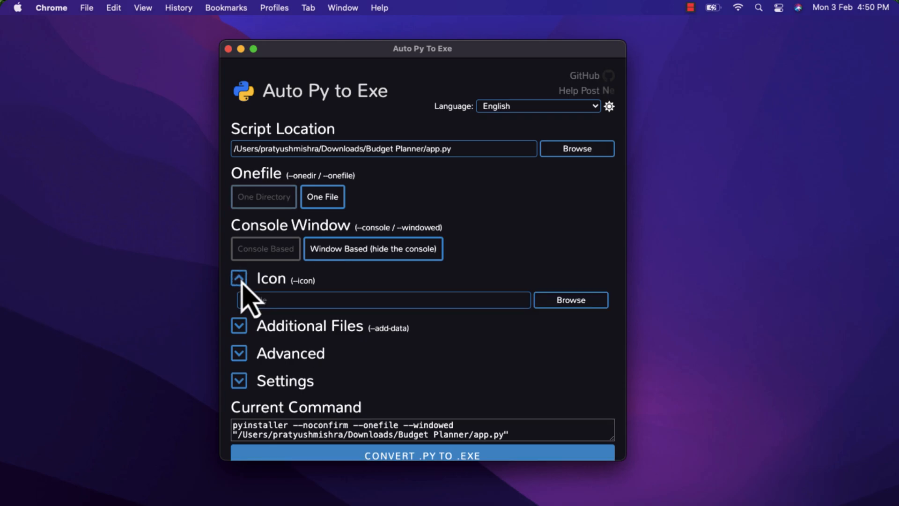
pyautogui.click(570, 300)
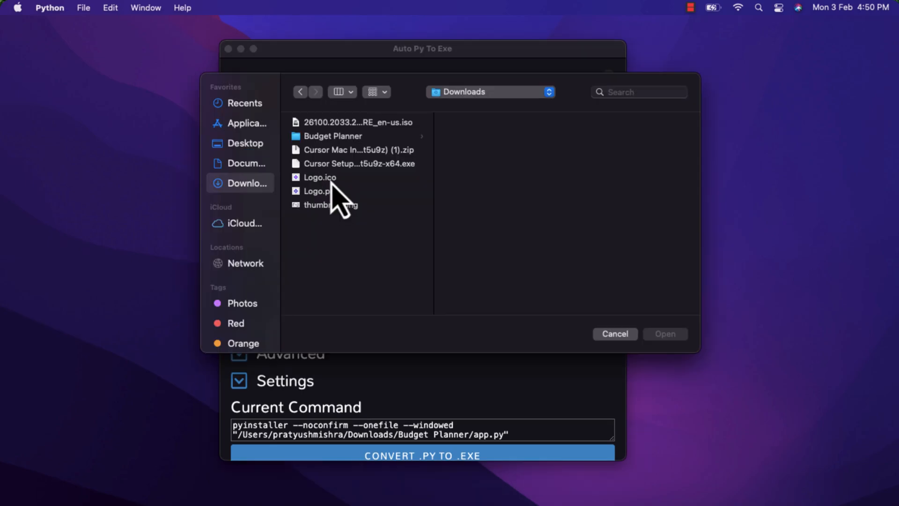
pyautogui.click(319, 177)
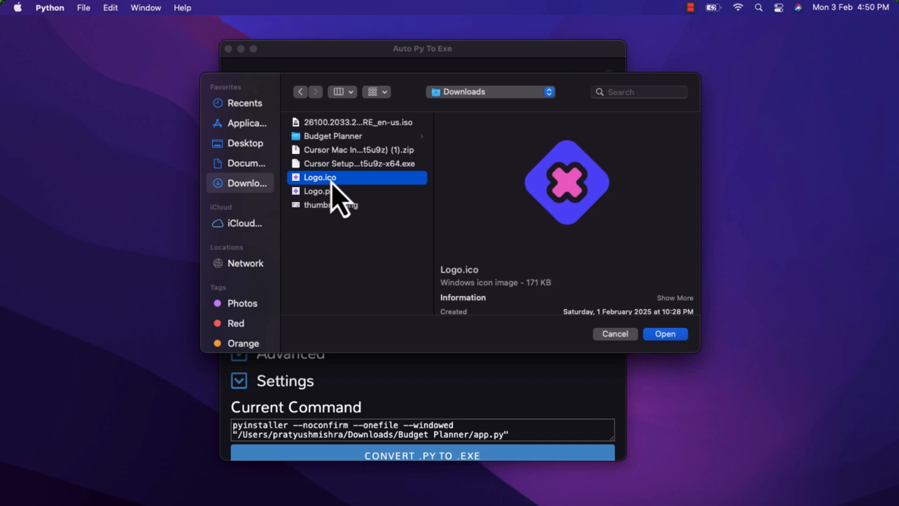
pyautogui.click(664, 333)
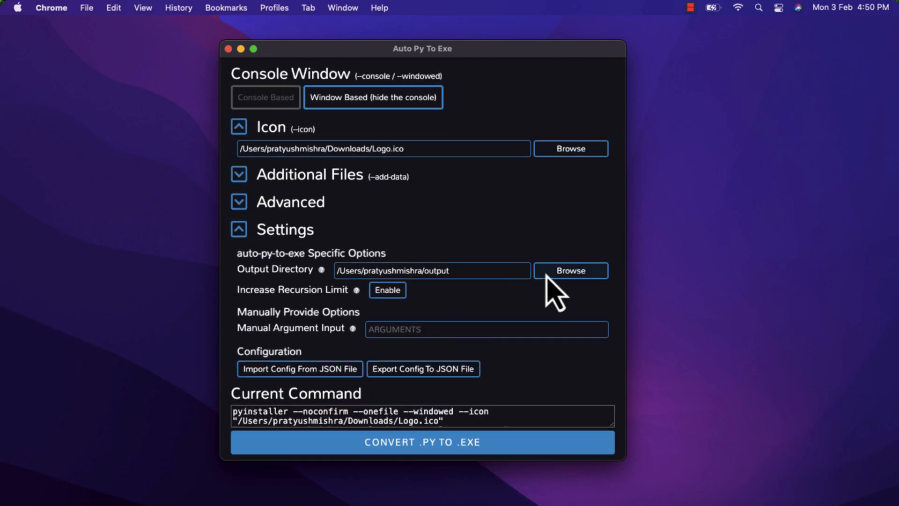
# Set the Budget Planner folder as output directory and start the conversion
pyautogui.click(570, 270)
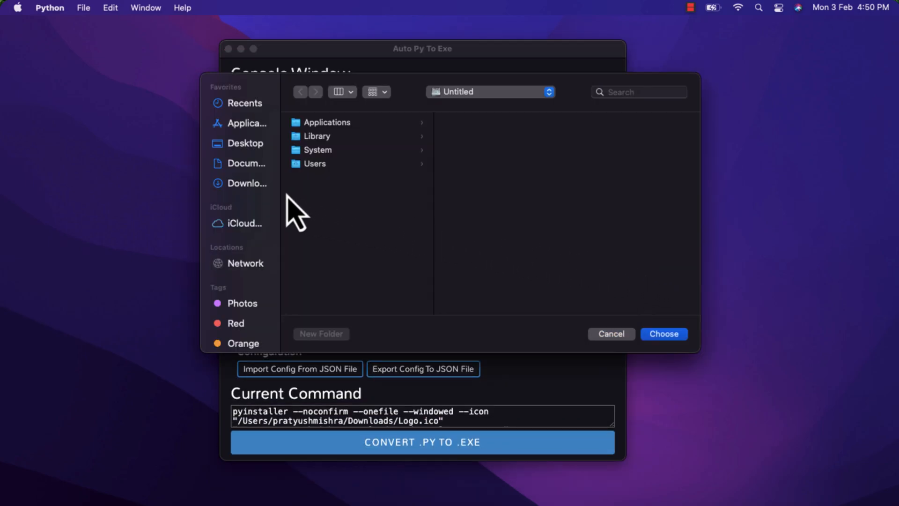
pyautogui.click(247, 183)
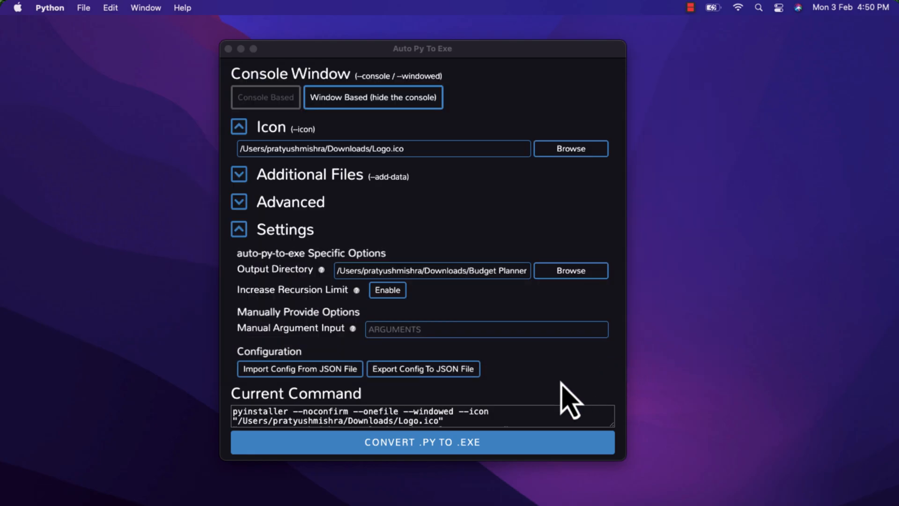
pyautogui.click(421, 441)
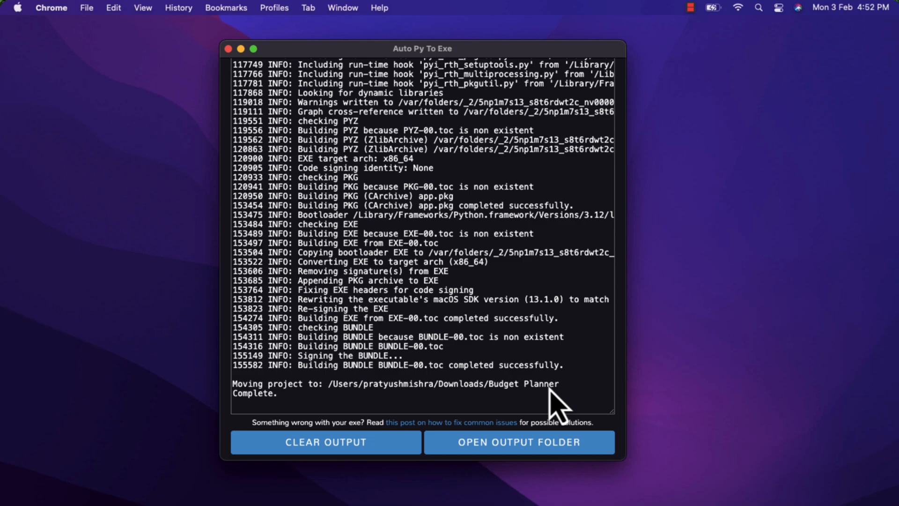
pyautogui.moveTo(519, 442)
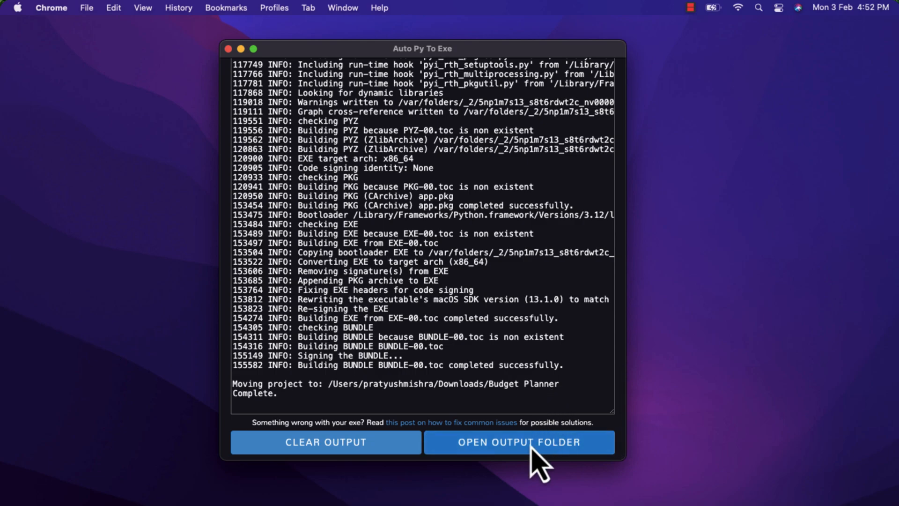
# Open the output folder and launch the packaged Budget Planner app with the logo icon
pyautogui.click(519, 442)
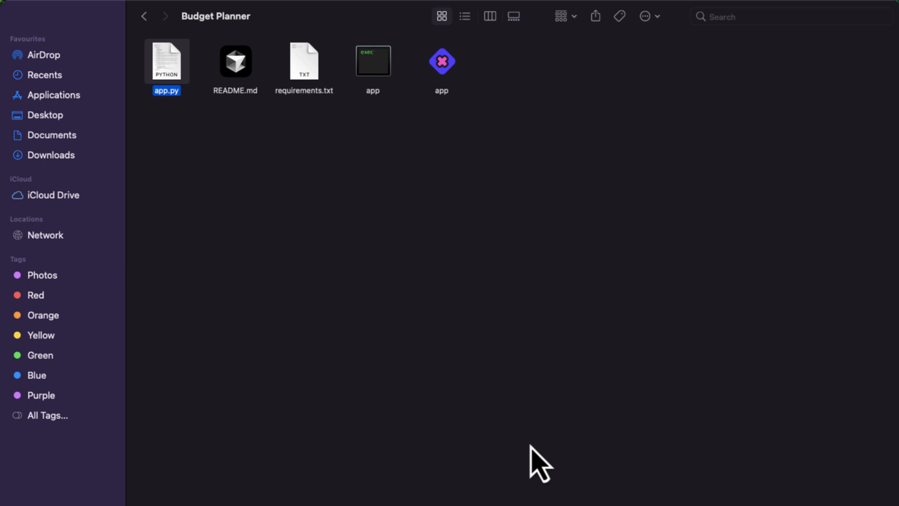
pyautogui.click(442, 61)
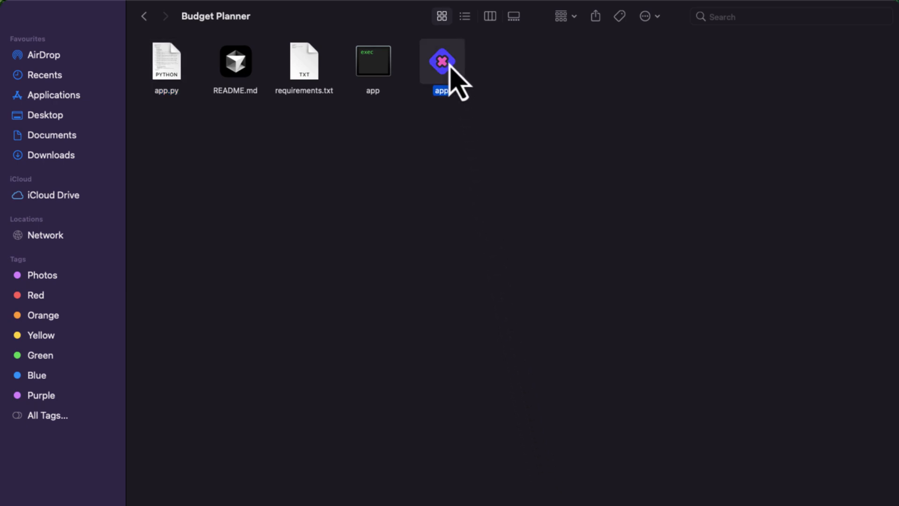
pyautogui.doubleClick(441, 61)
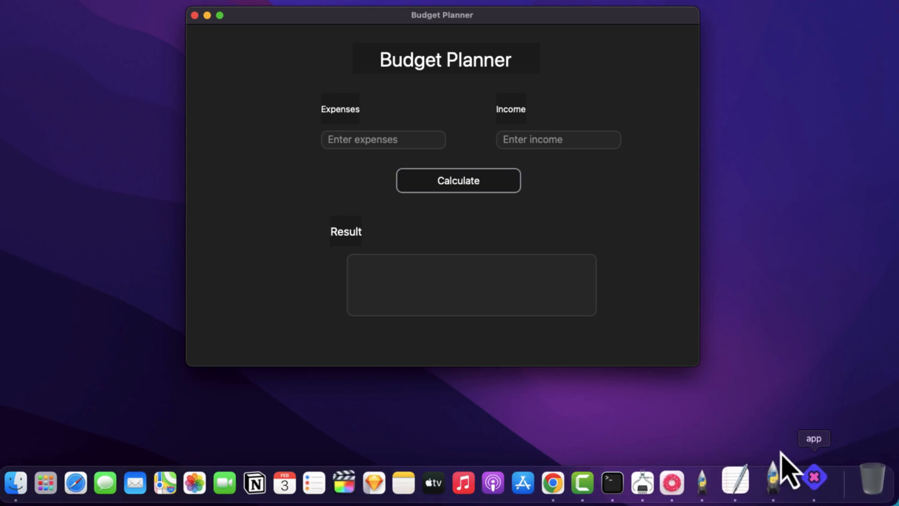
# Enter expenses 300 and income 10000, calculate, and select the 9700.0 result
pyautogui.click(383, 140)
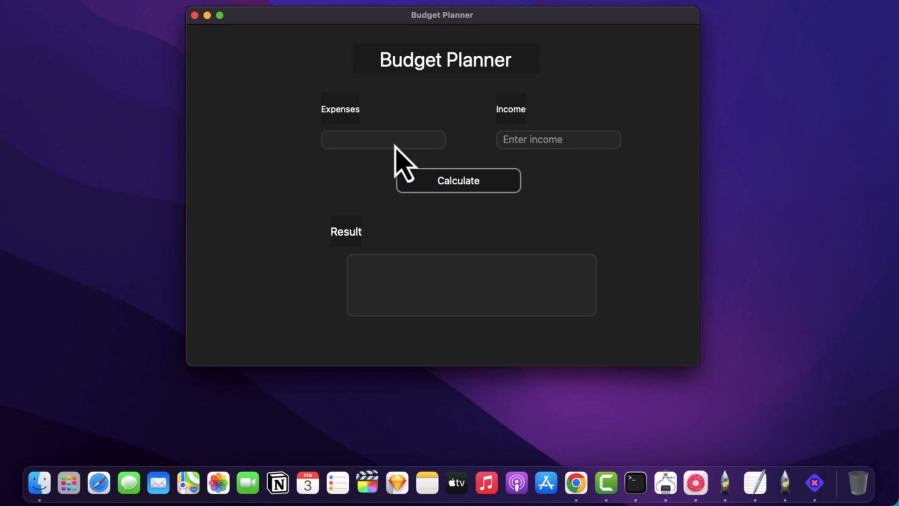
pyautogui.write('300')
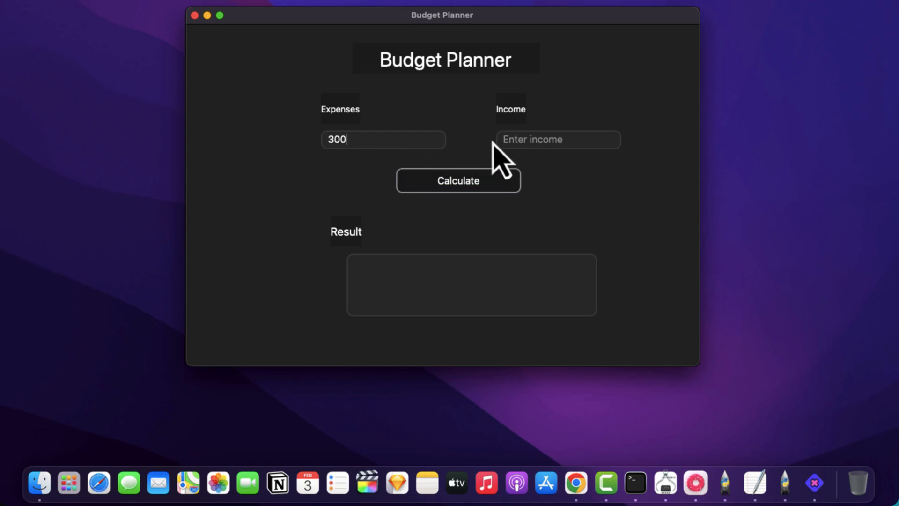
pyautogui.write('100')
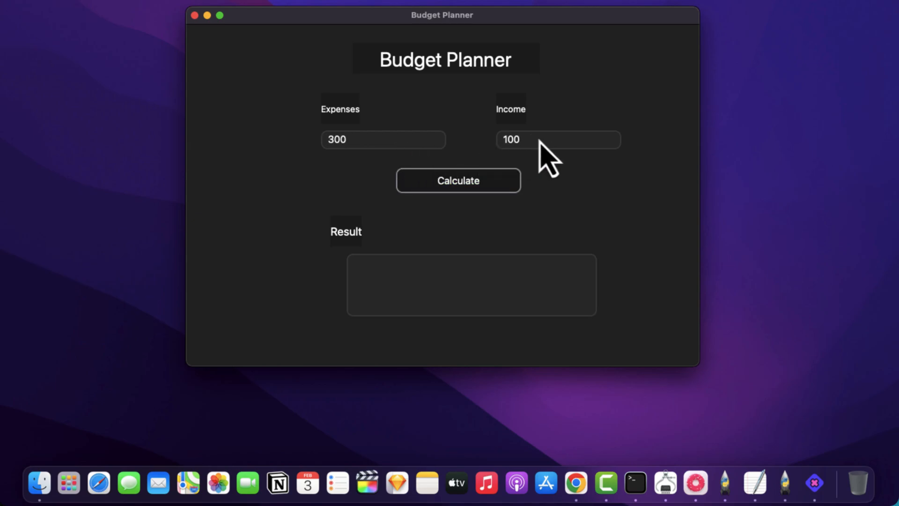
pyautogui.click(458, 180)
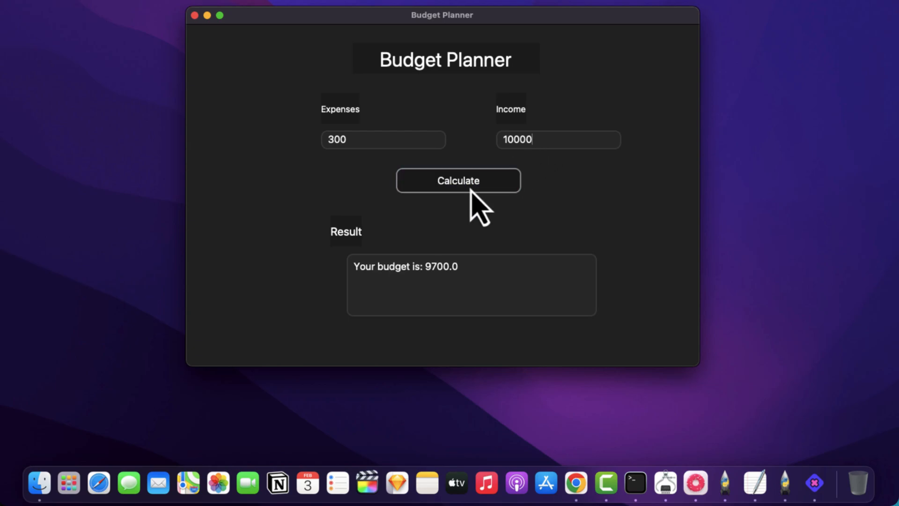
pyautogui.moveTo(454, 298)
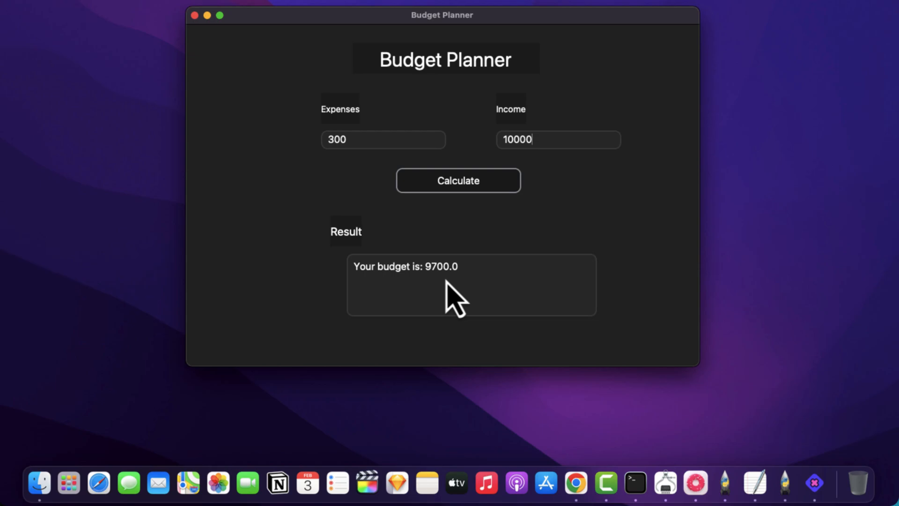
pyautogui.doubleClick(406, 266)
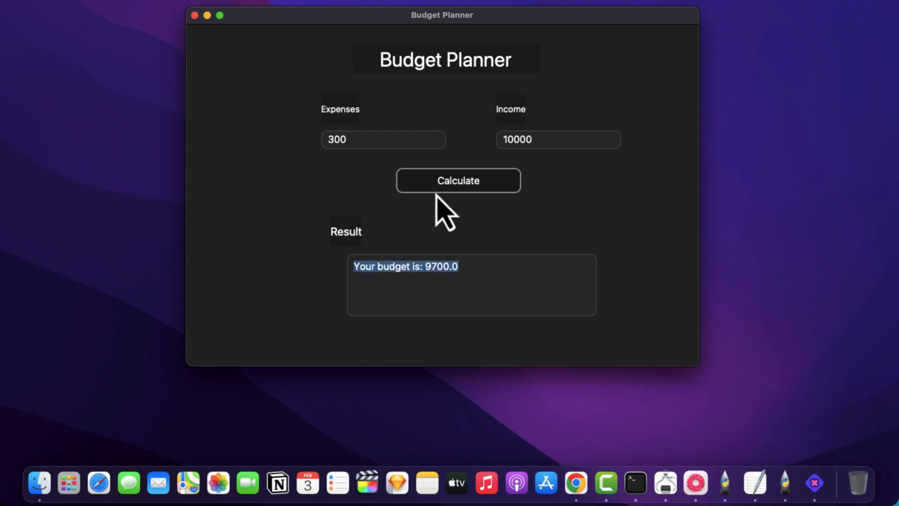
pyautogui.click(458, 180)
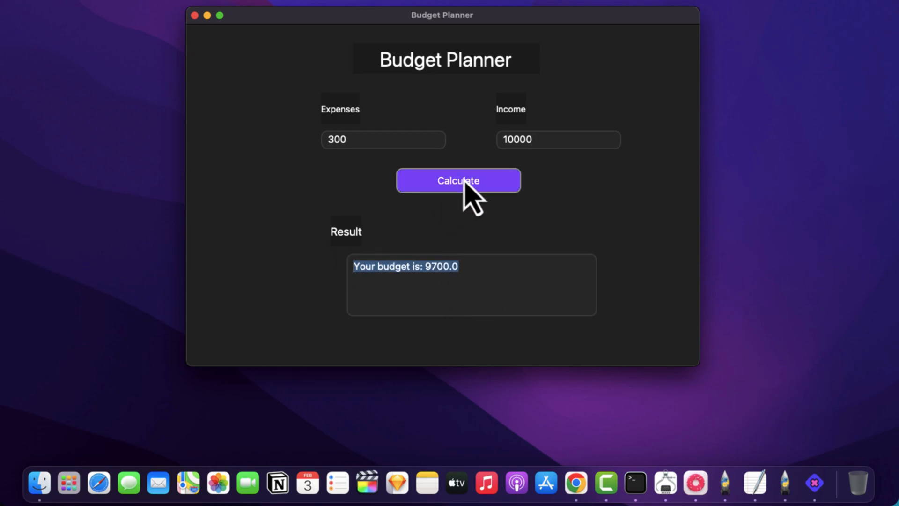